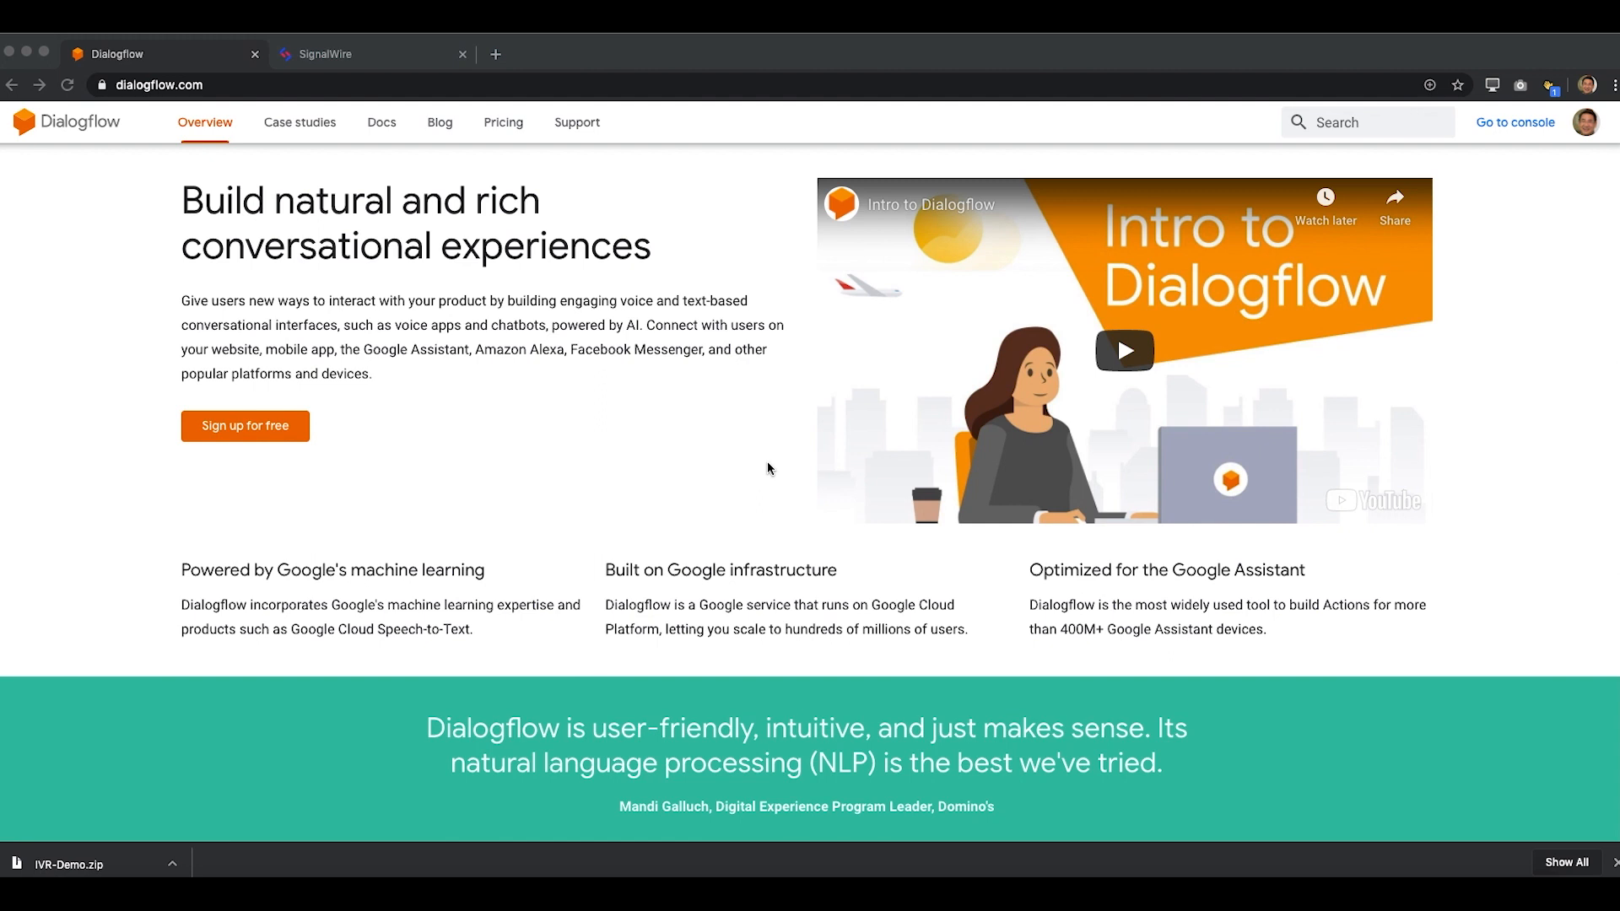
pyautogui.moveTo(531, 267)
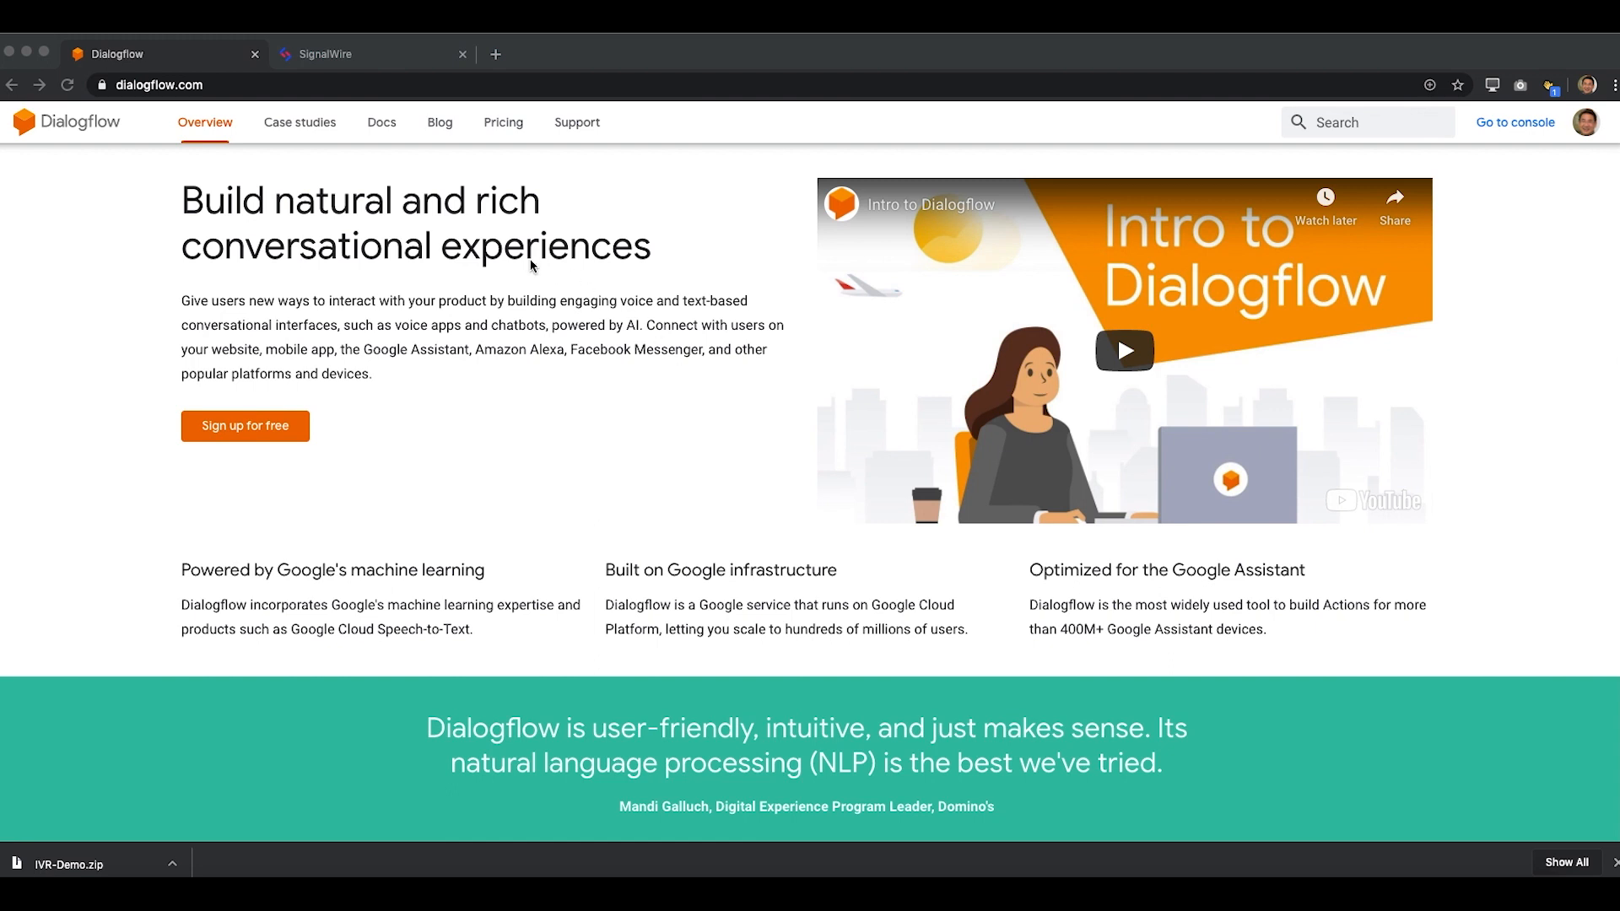
pyautogui.moveTo(1515, 125)
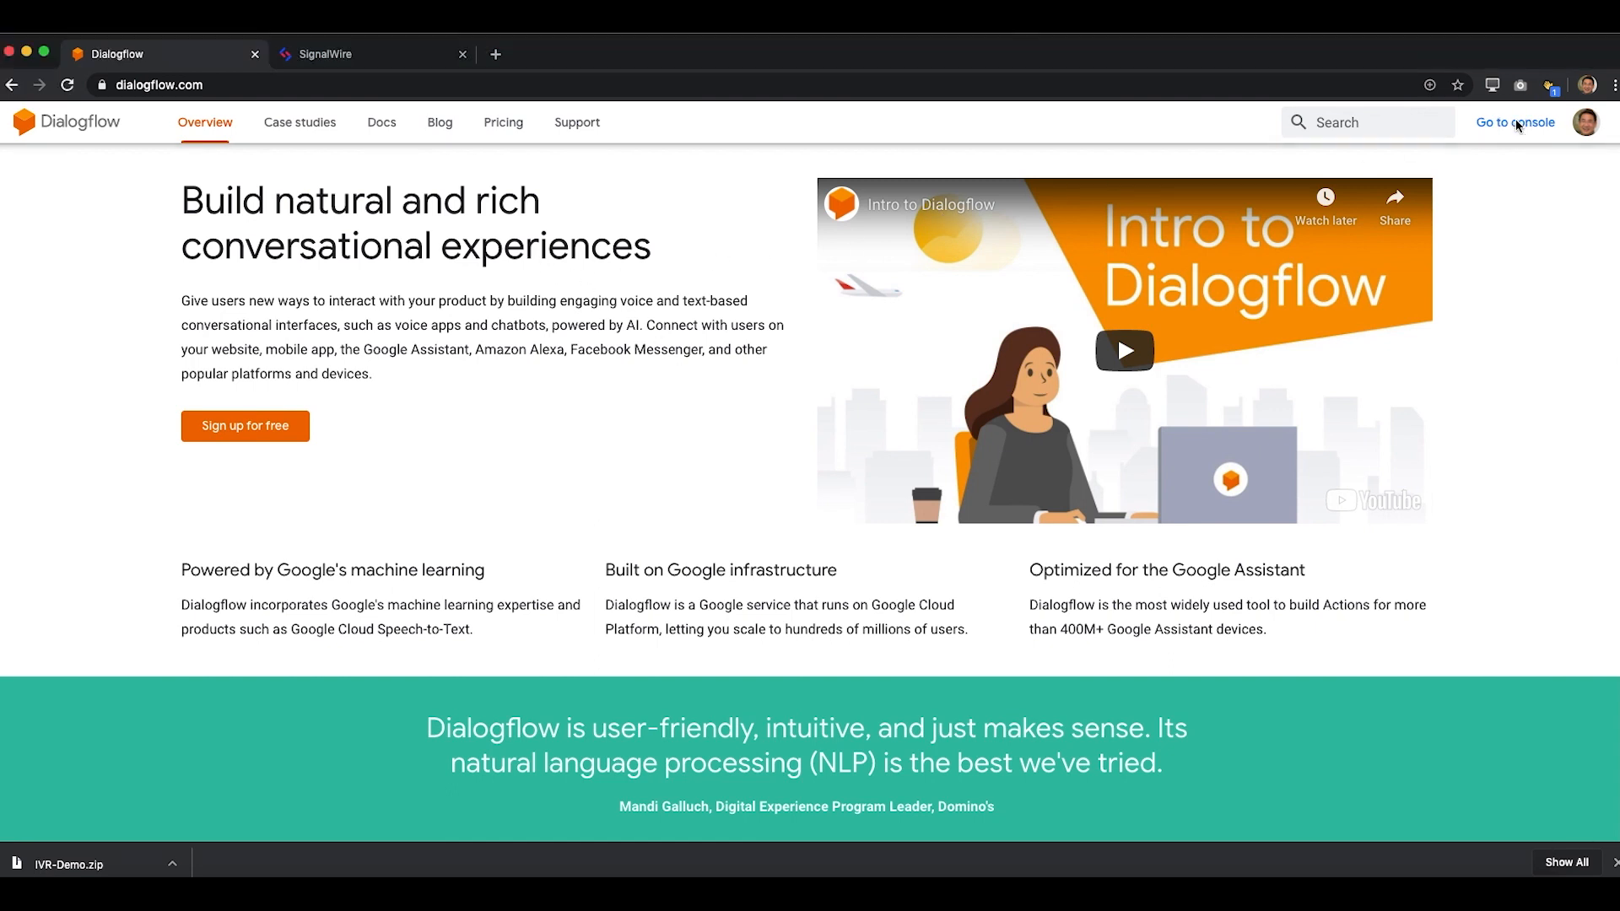
# - From the console, create a new agent named IVR-Demo with default intents
pyautogui.click(1515, 121)
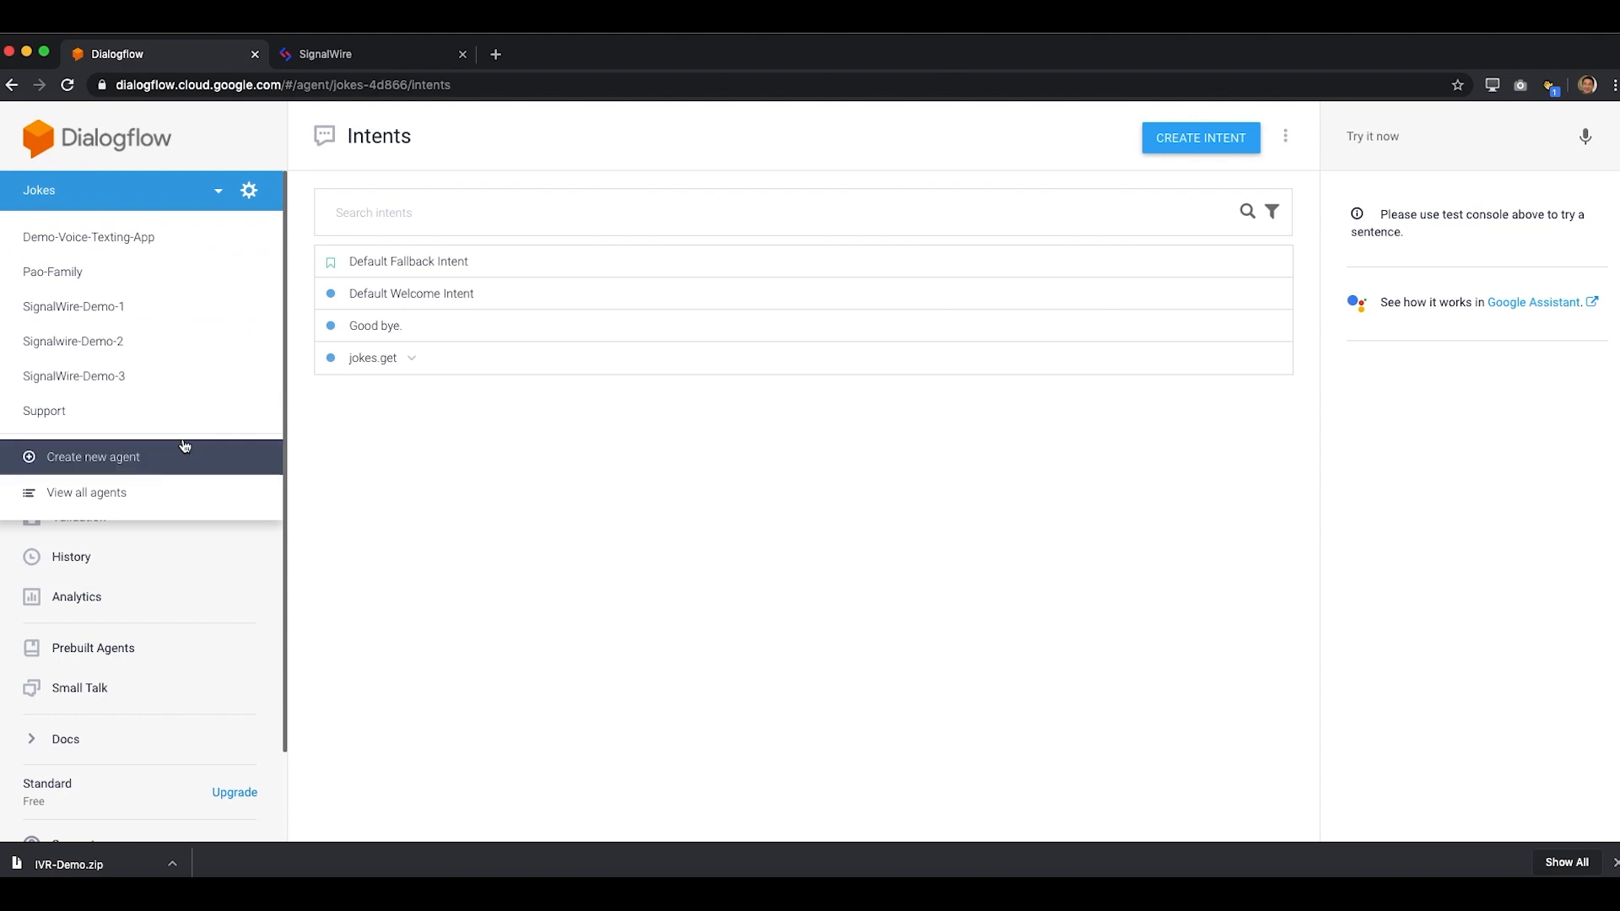
pyautogui.click(93, 458)
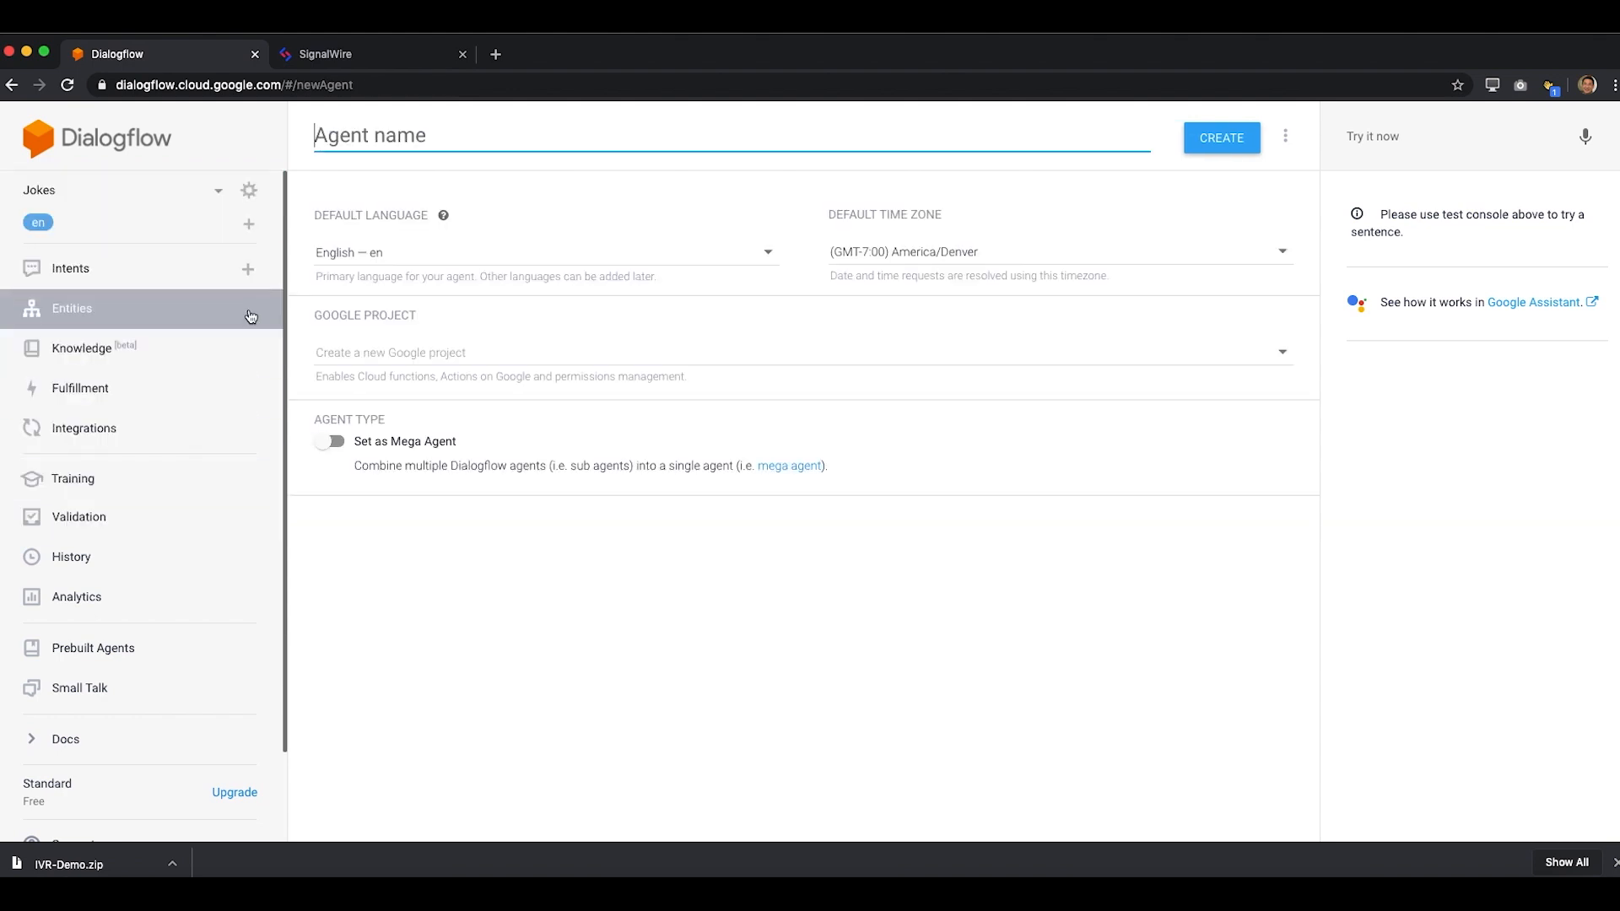
pyautogui.write('IVR-Demo')
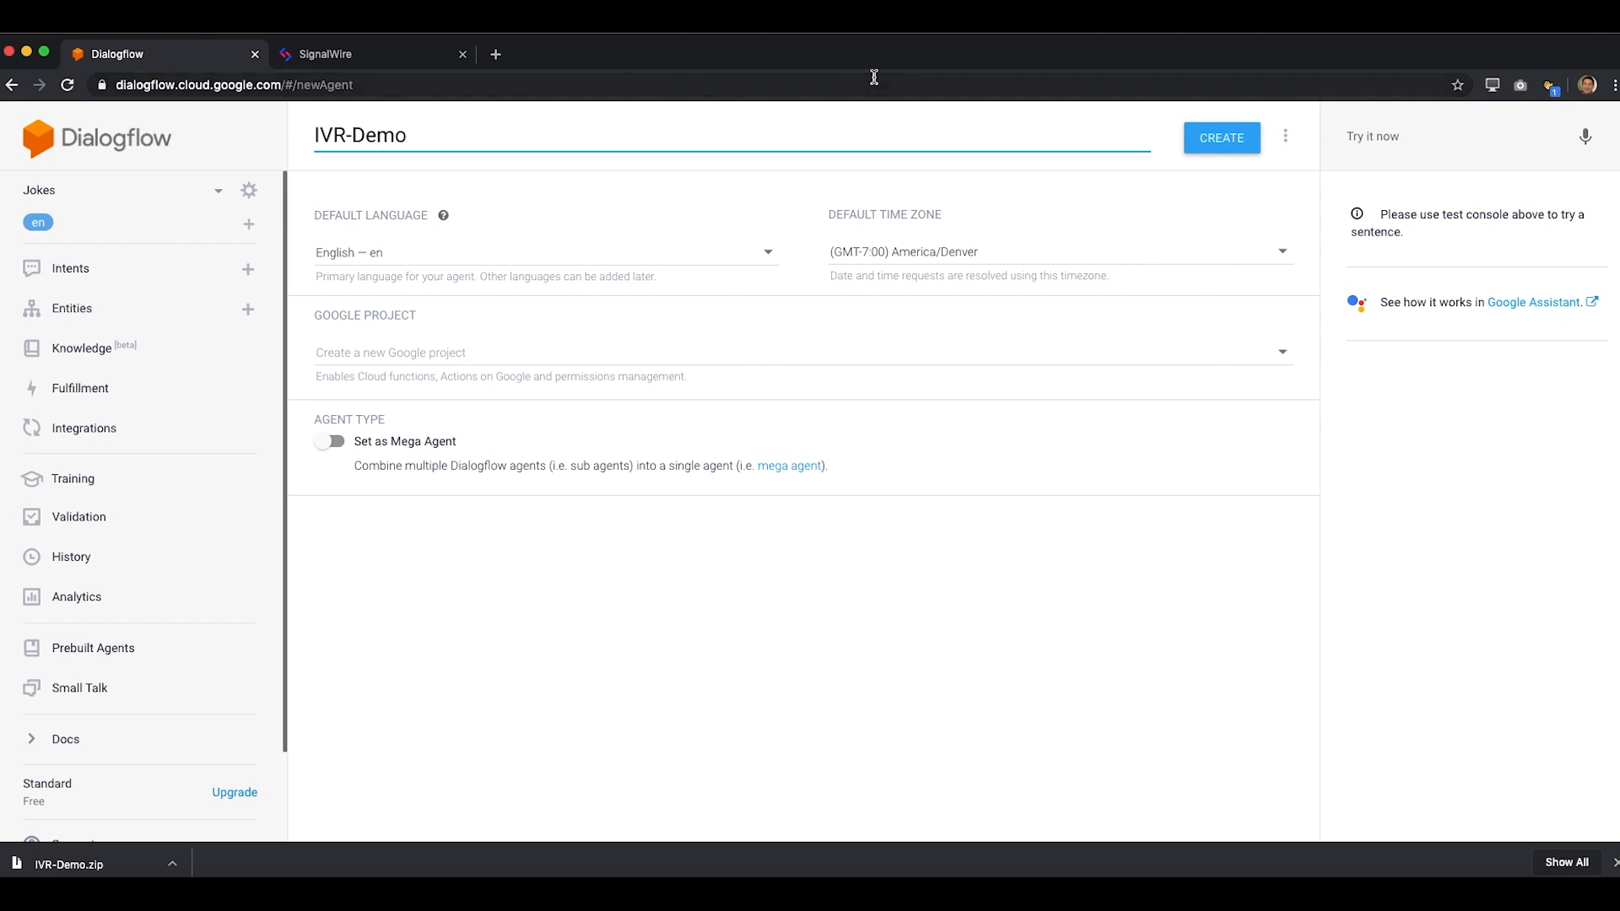
pyautogui.click(1222, 138)
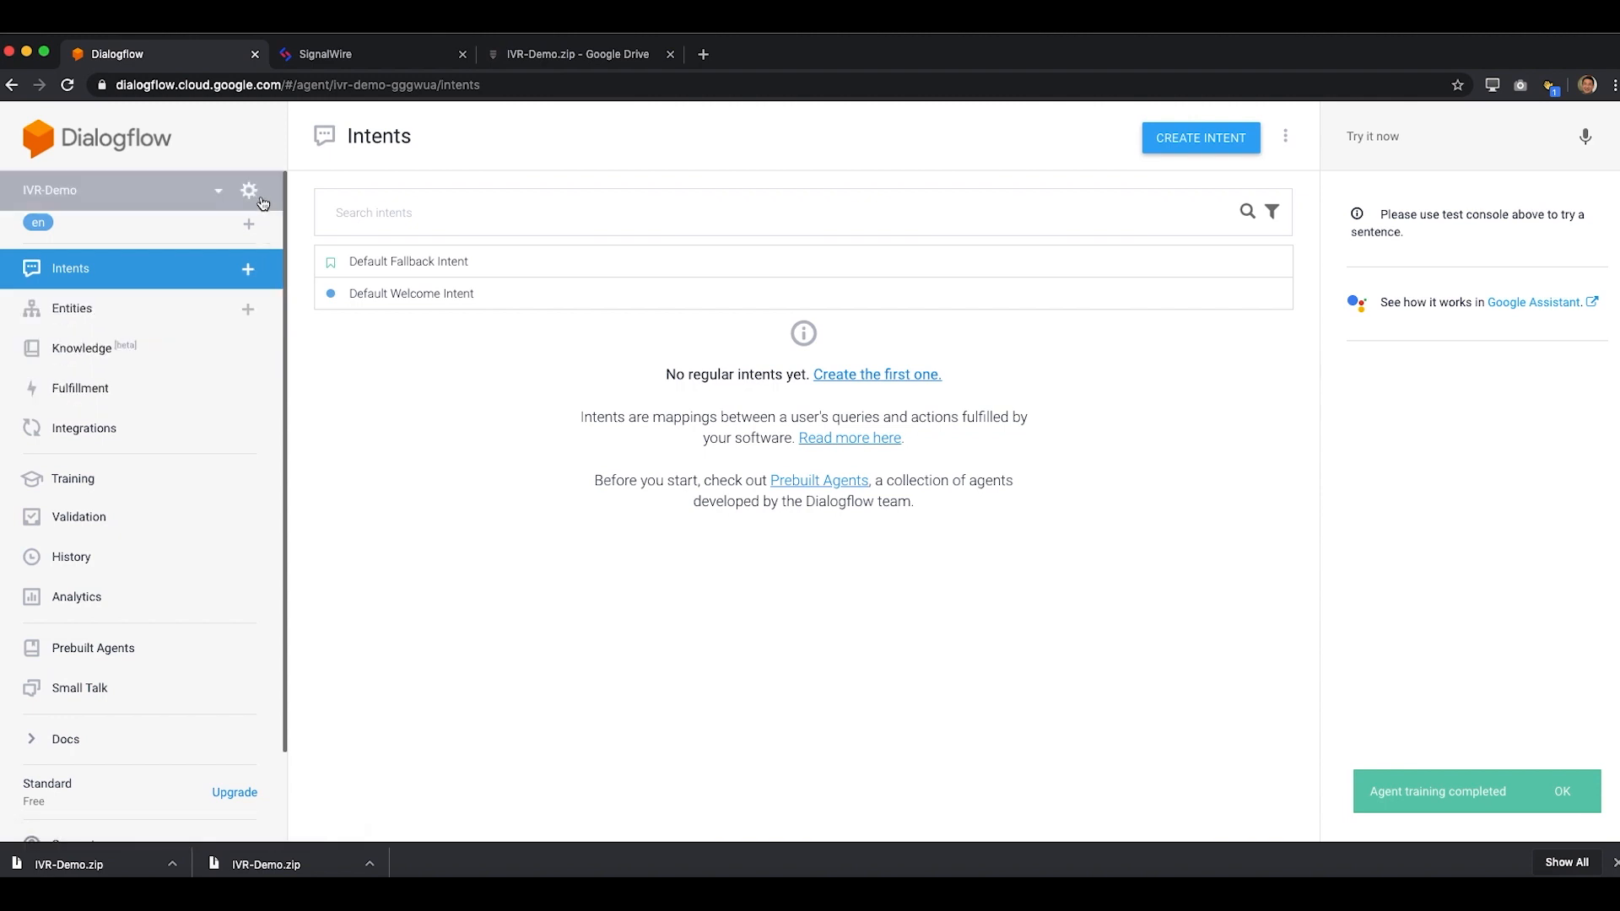
# - From agent settings' Export and Import, import IVR-Demo.zip, confirming with the word IMPORT
pyautogui.click(246, 189)
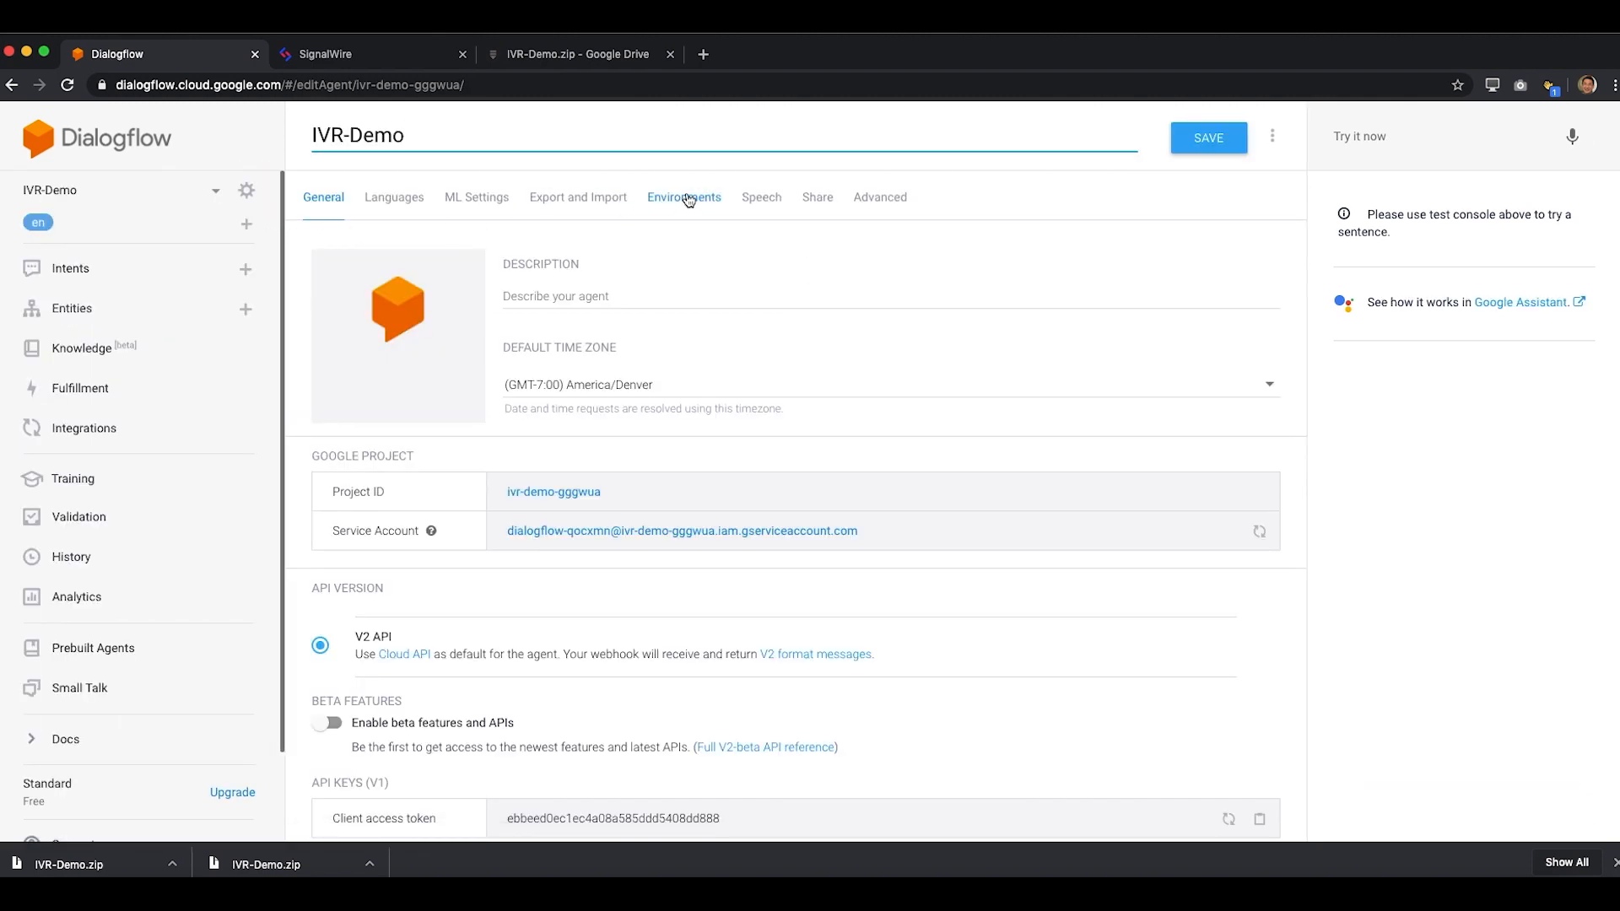
pyautogui.click(577, 197)
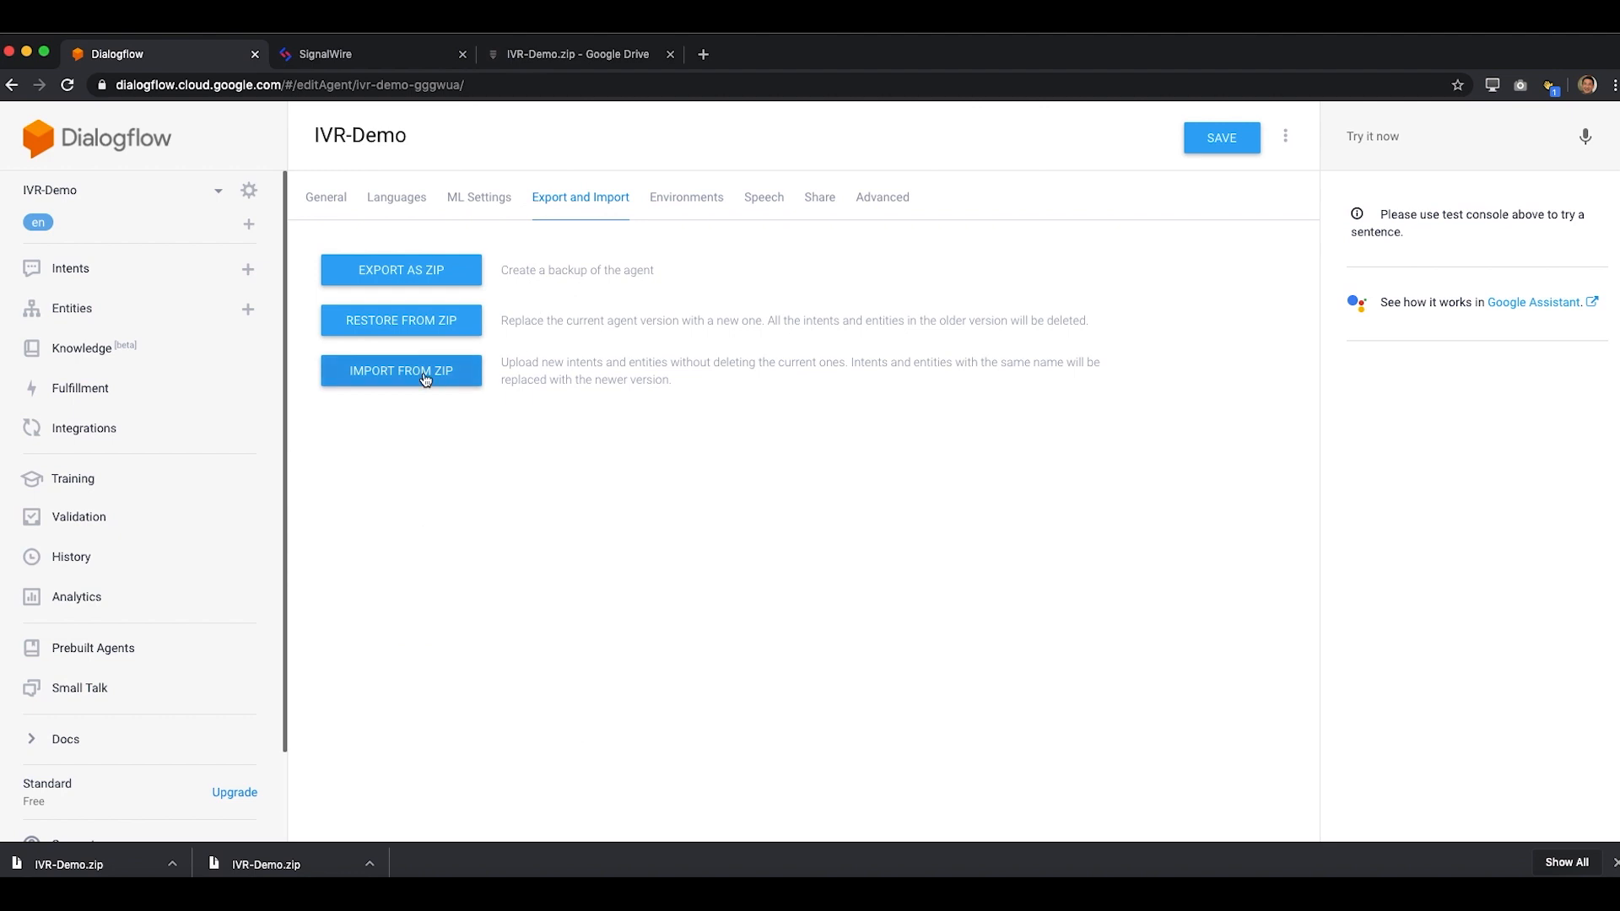
pyautogui.click(401, 370)
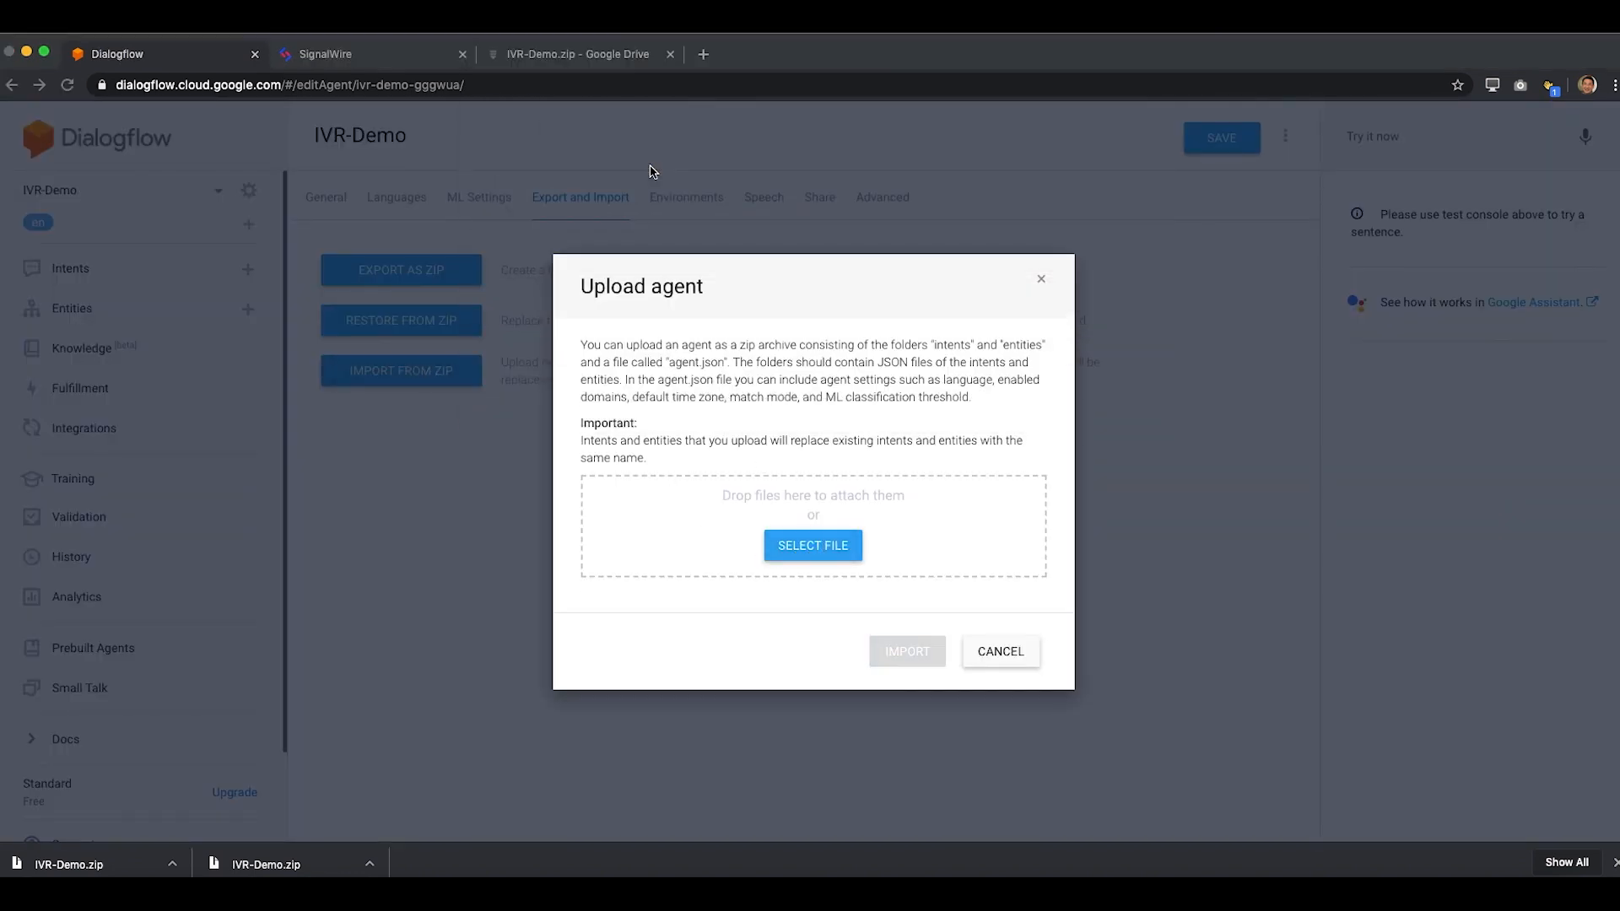
pyautogui.click(811, 544)
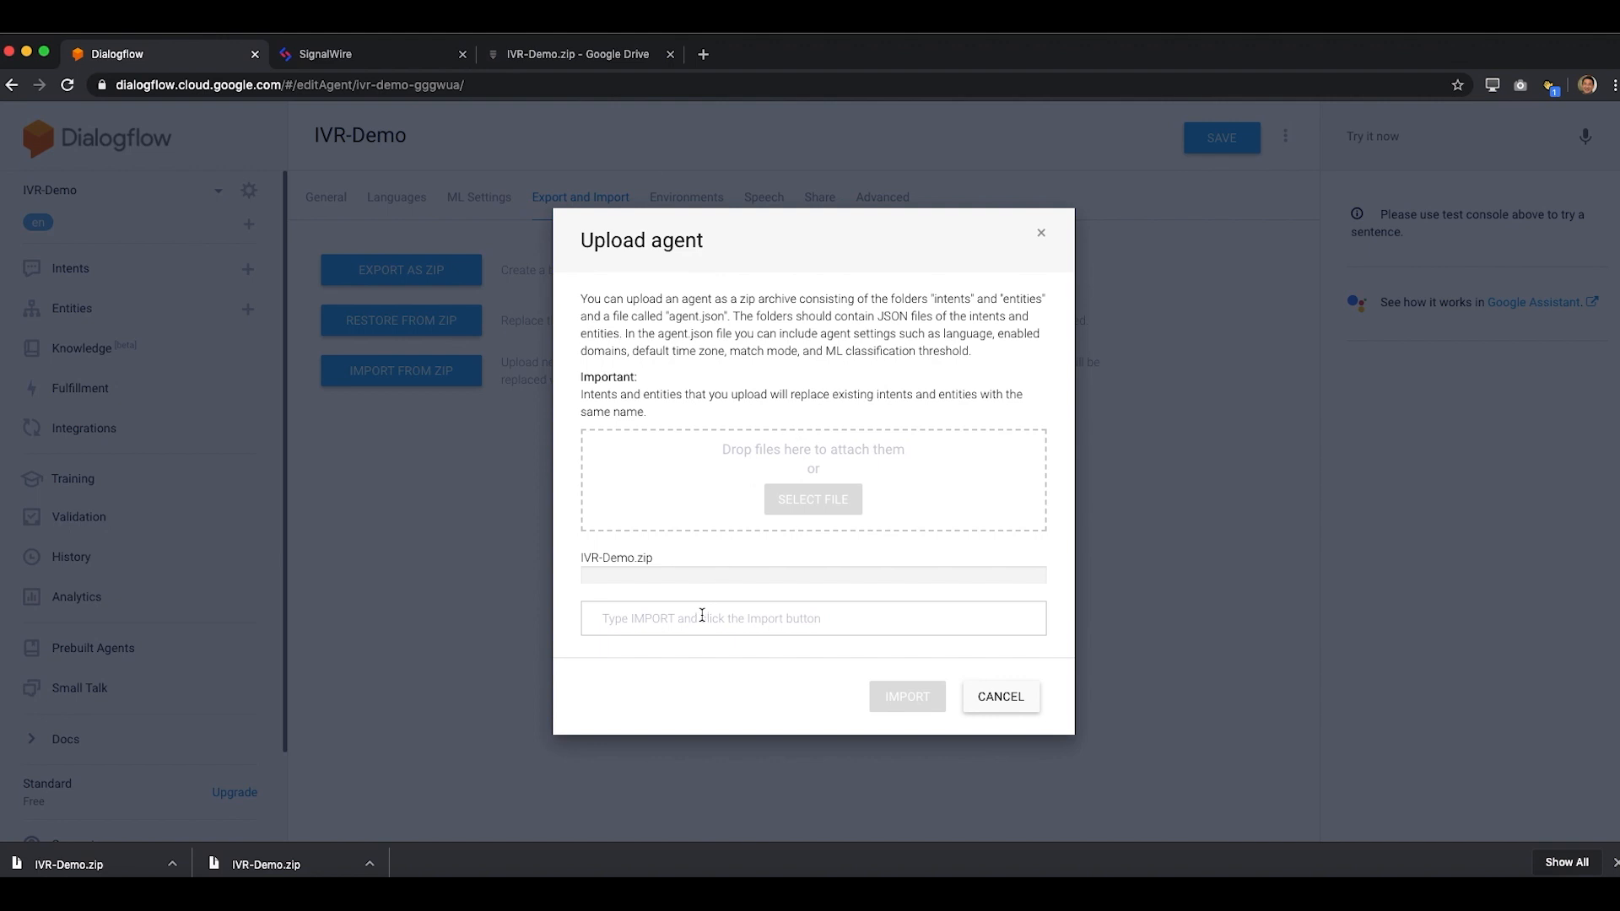
pyautogui.write('IMPORT')
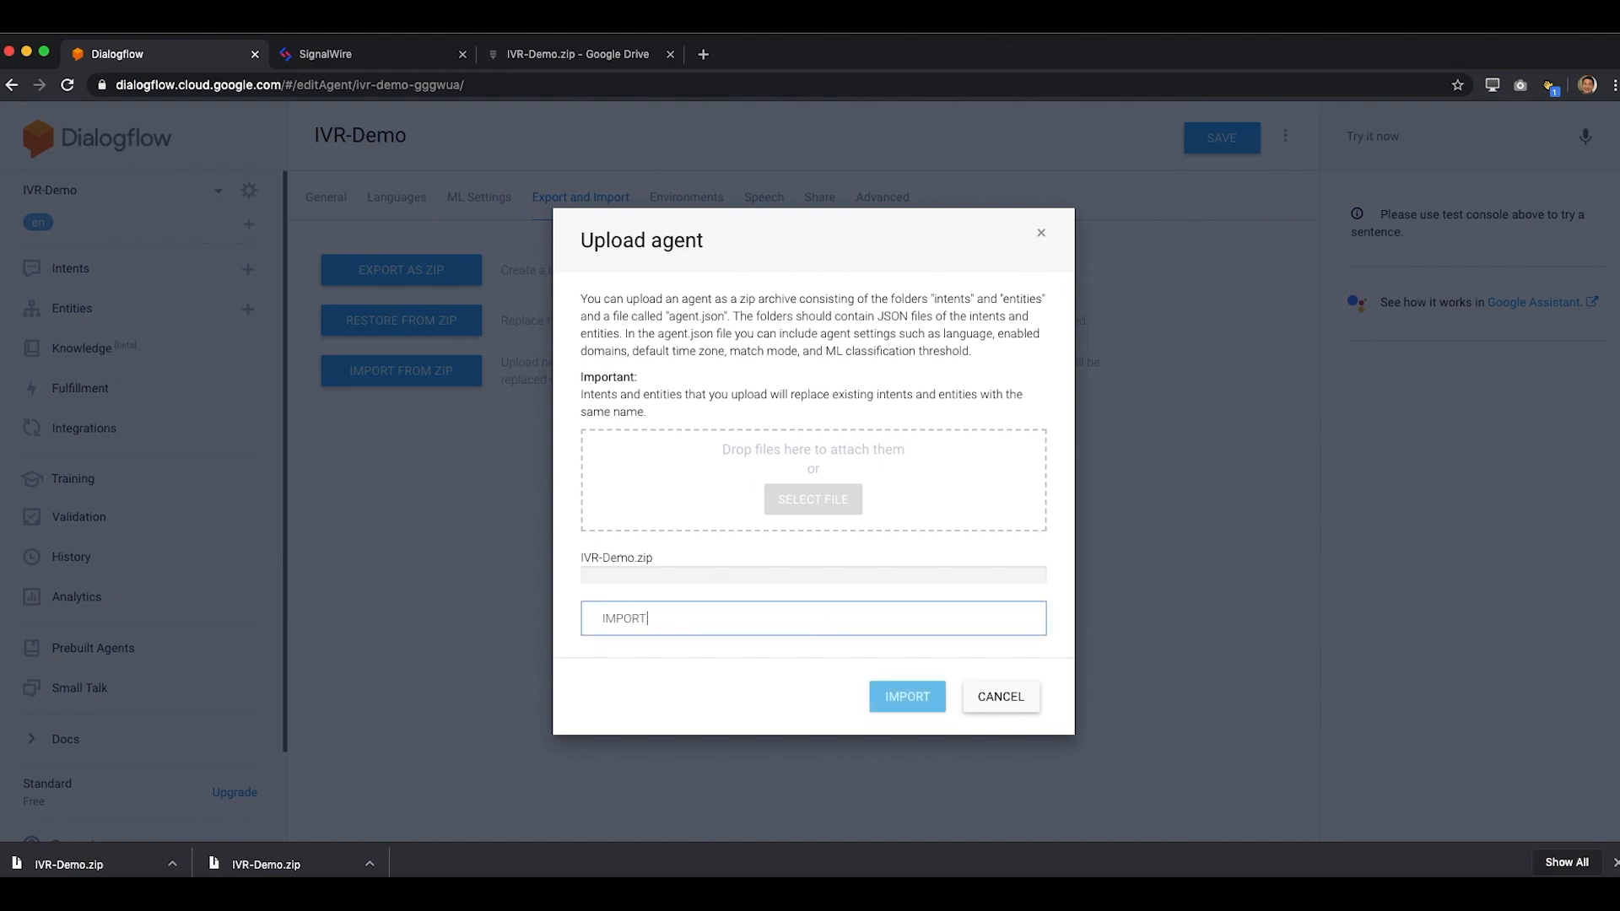
pyautogui.click(906, 697)
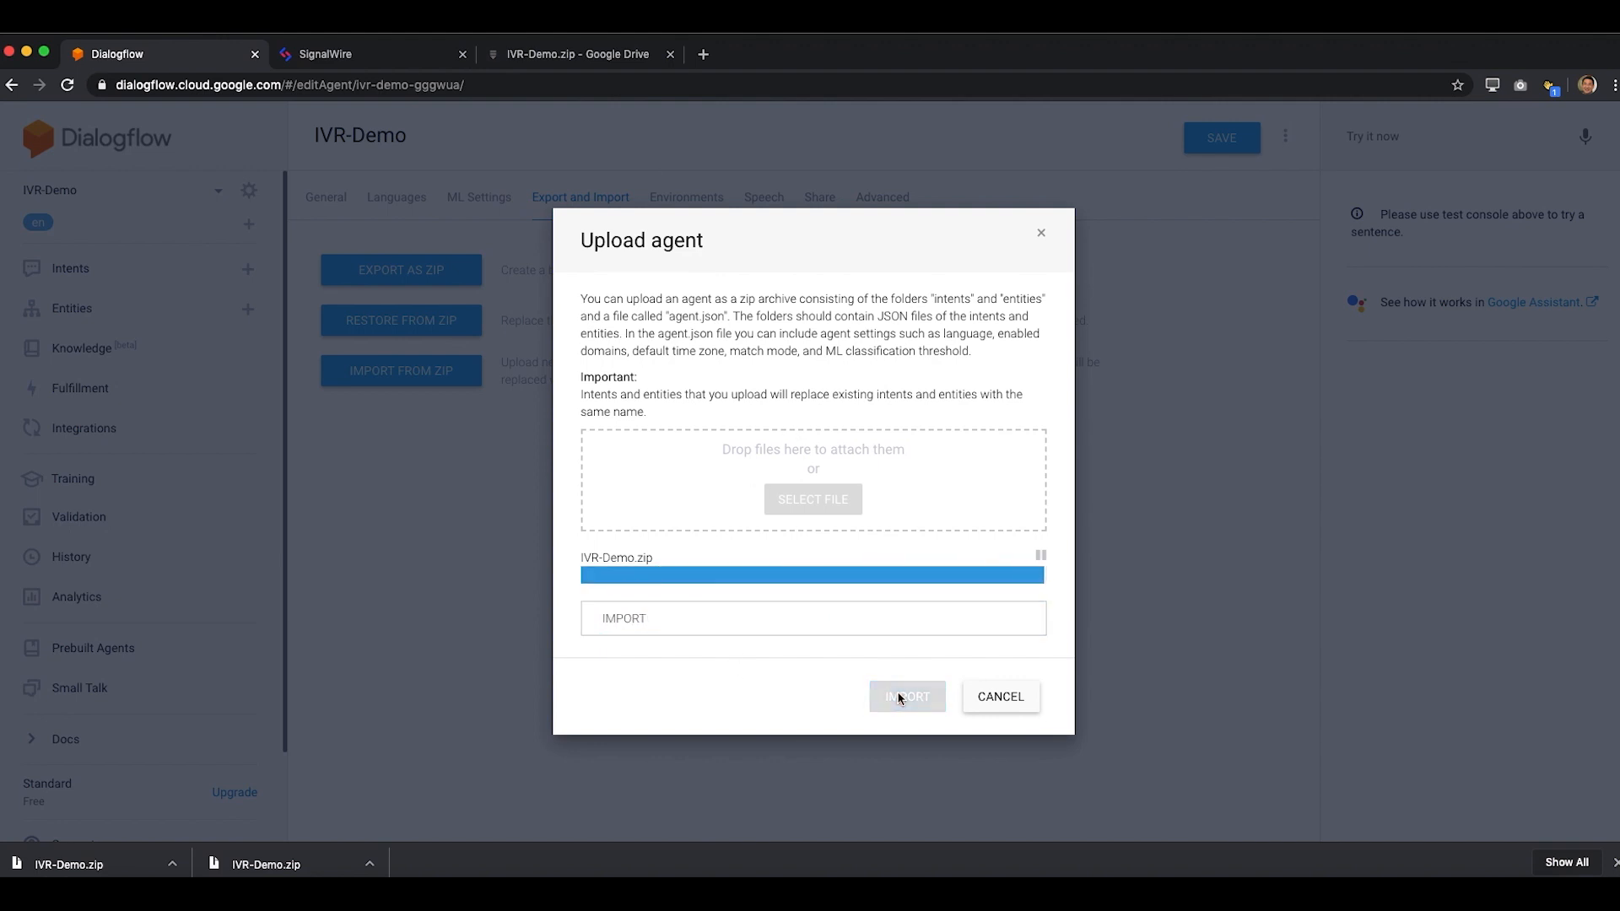
pyautogui.click(906, 697)
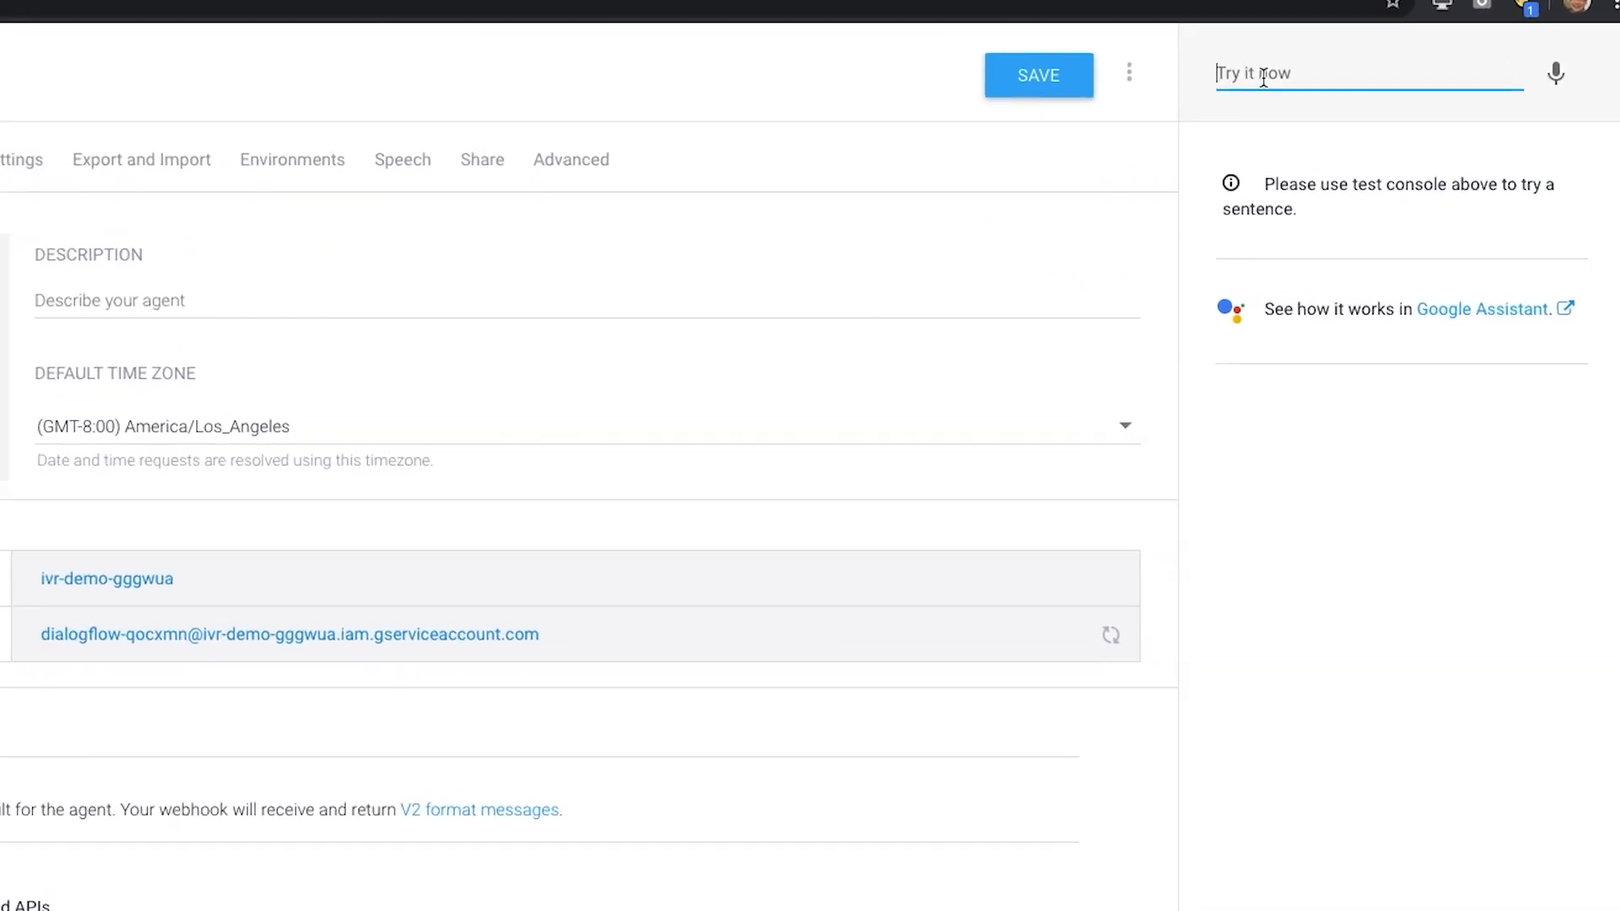
# - Send 'Hello' then 'Connect me with sales' in Try it now and check the matched intent
pyautogui.write('Hello')
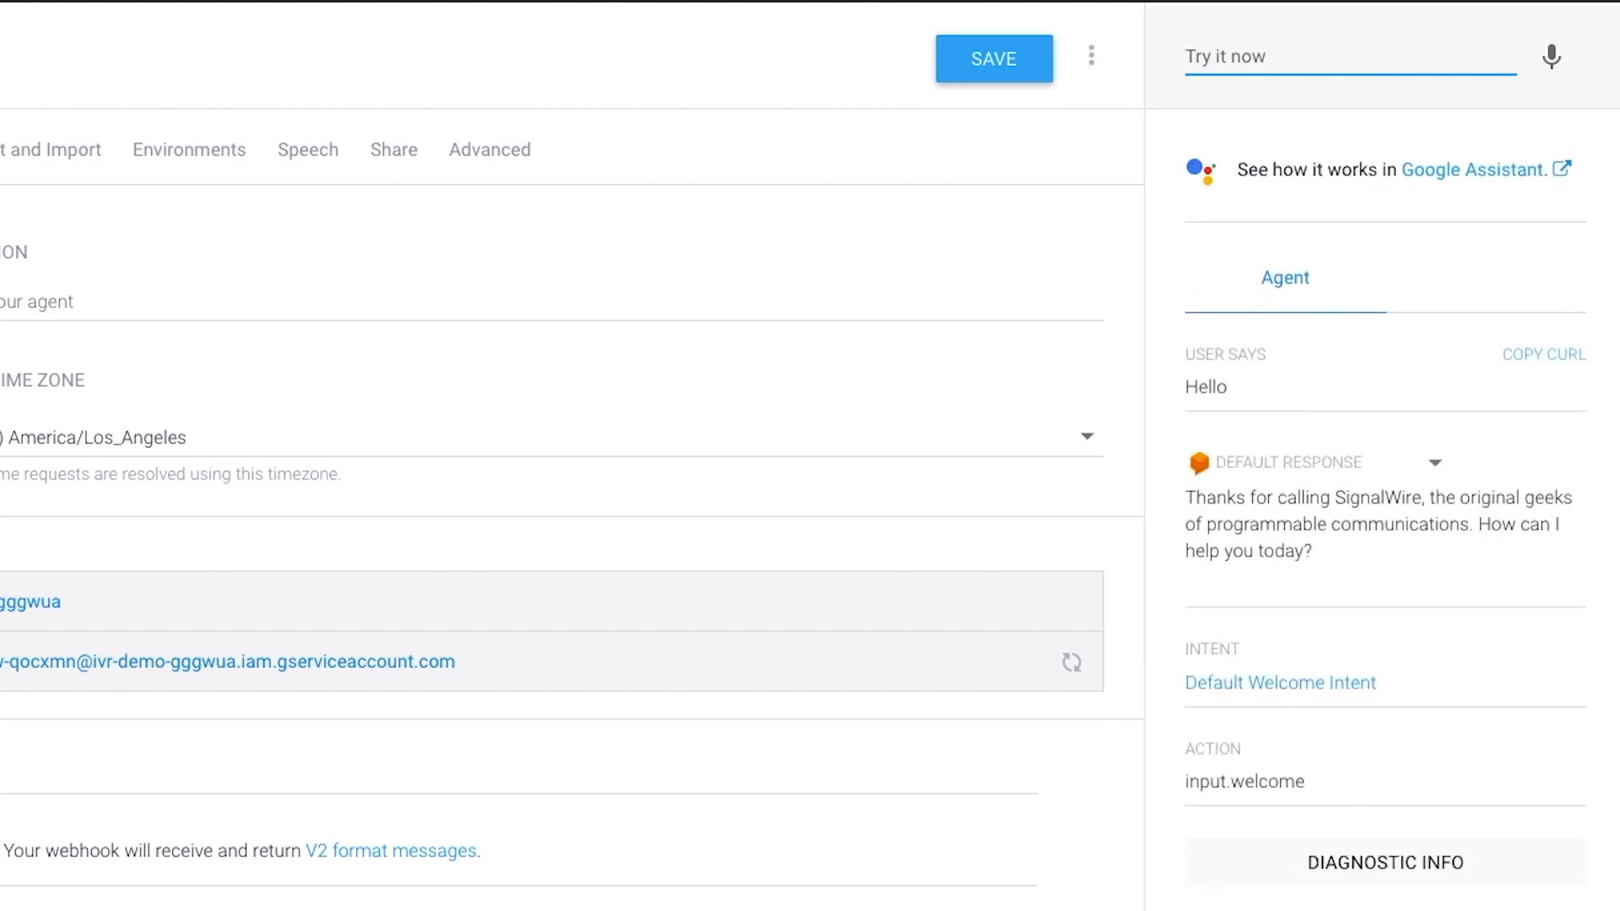
pyautogui.write('Connect')
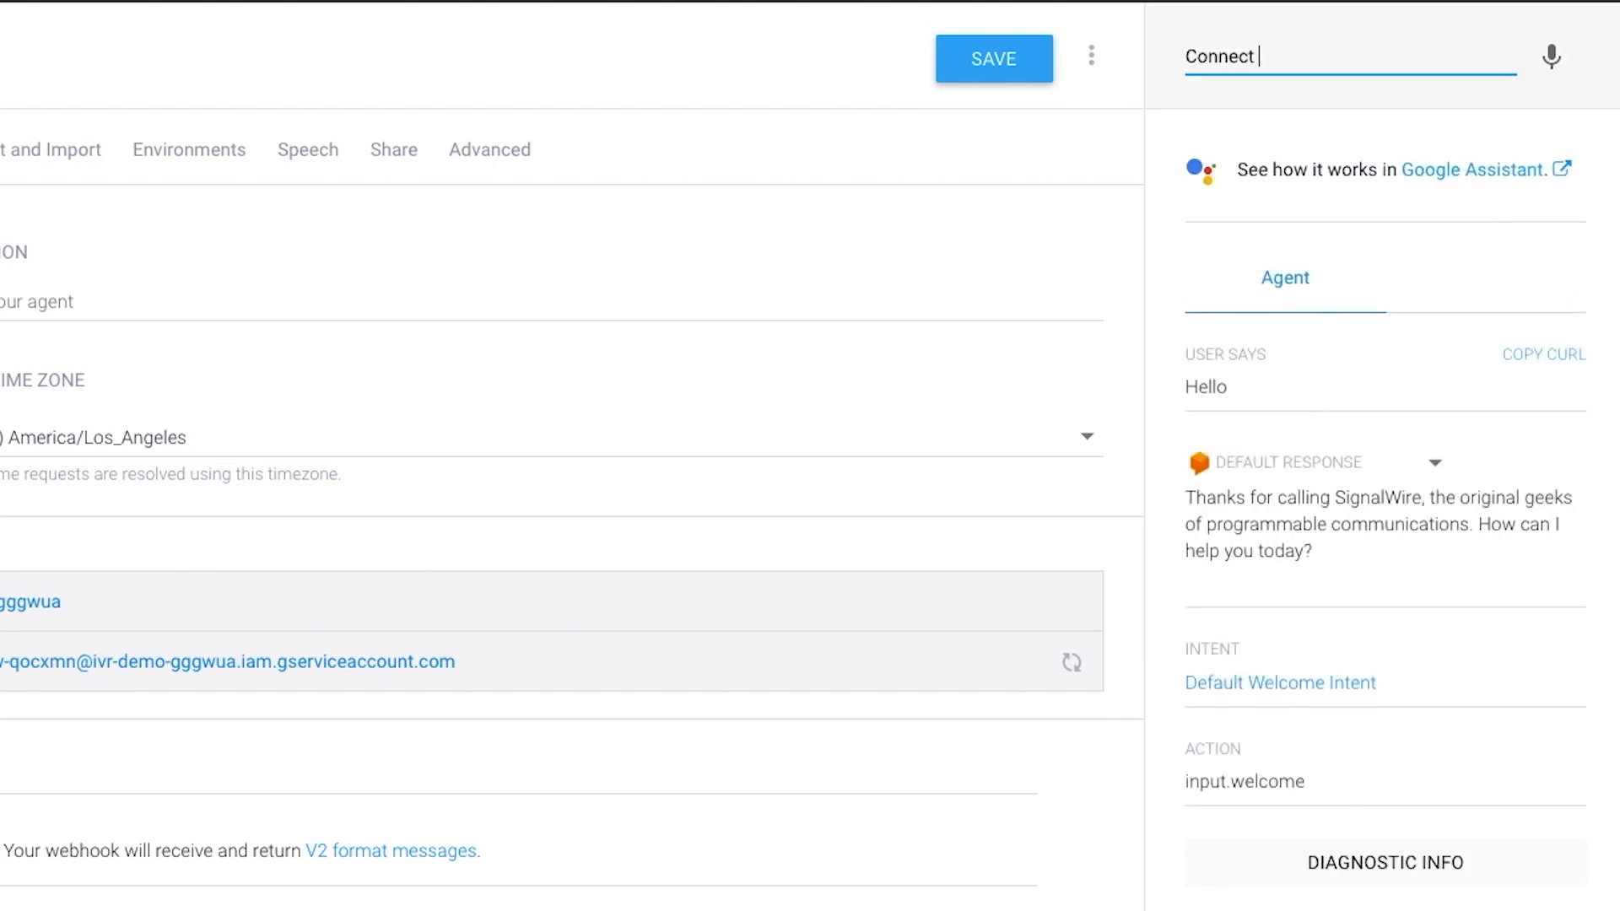
pyautogui.write('me with sales')
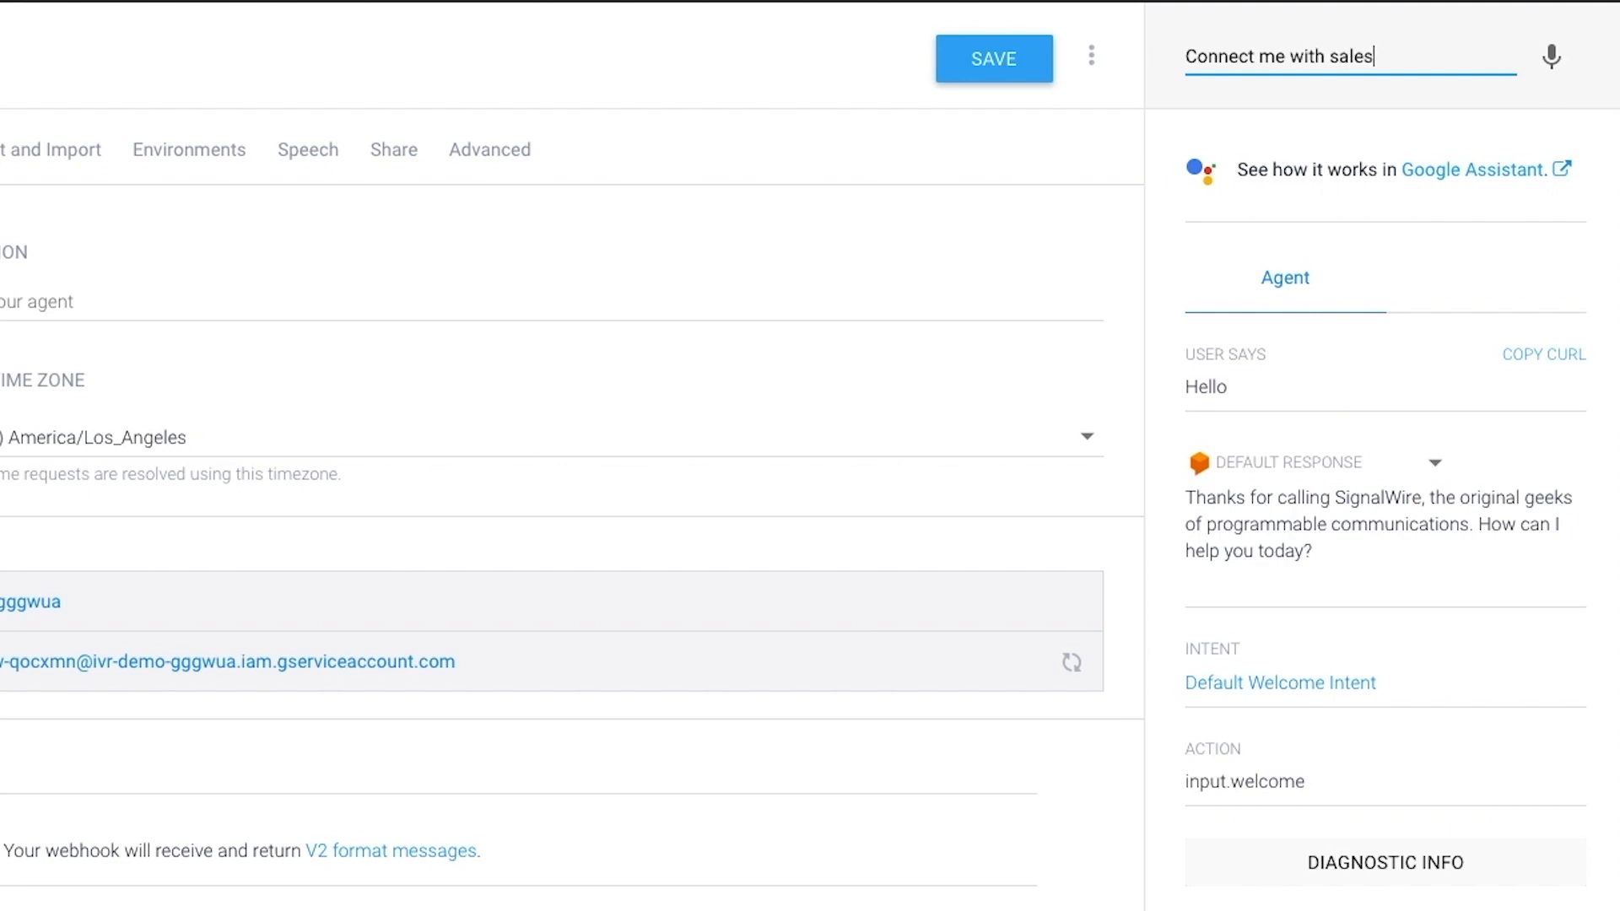
pyautogui.press('Enter')
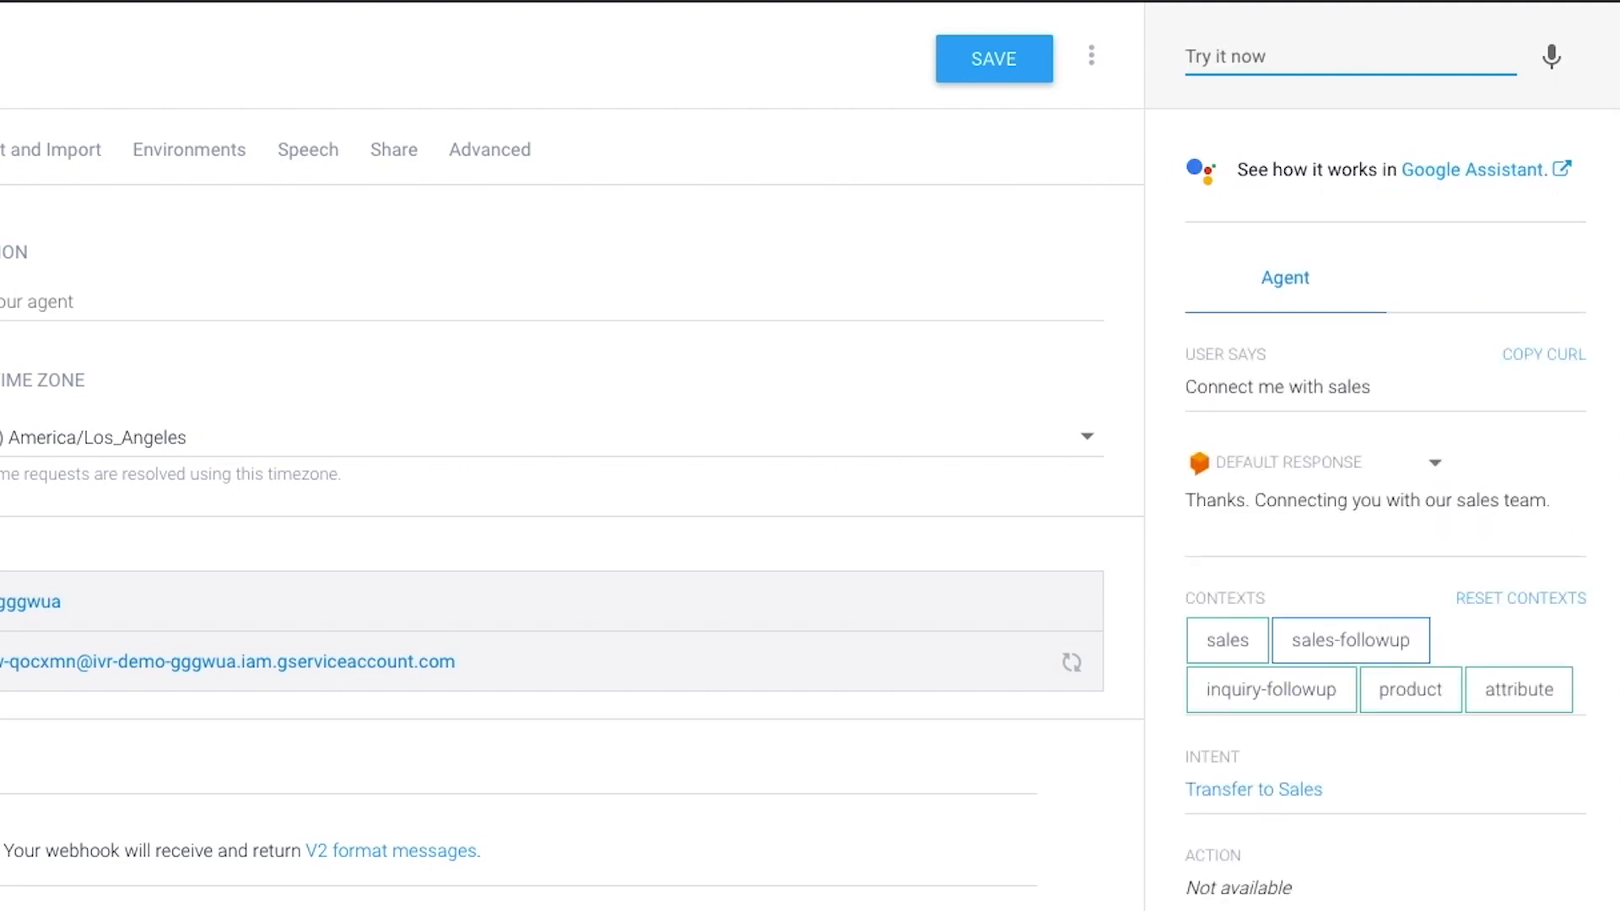
pyautogui.scroll(-3)
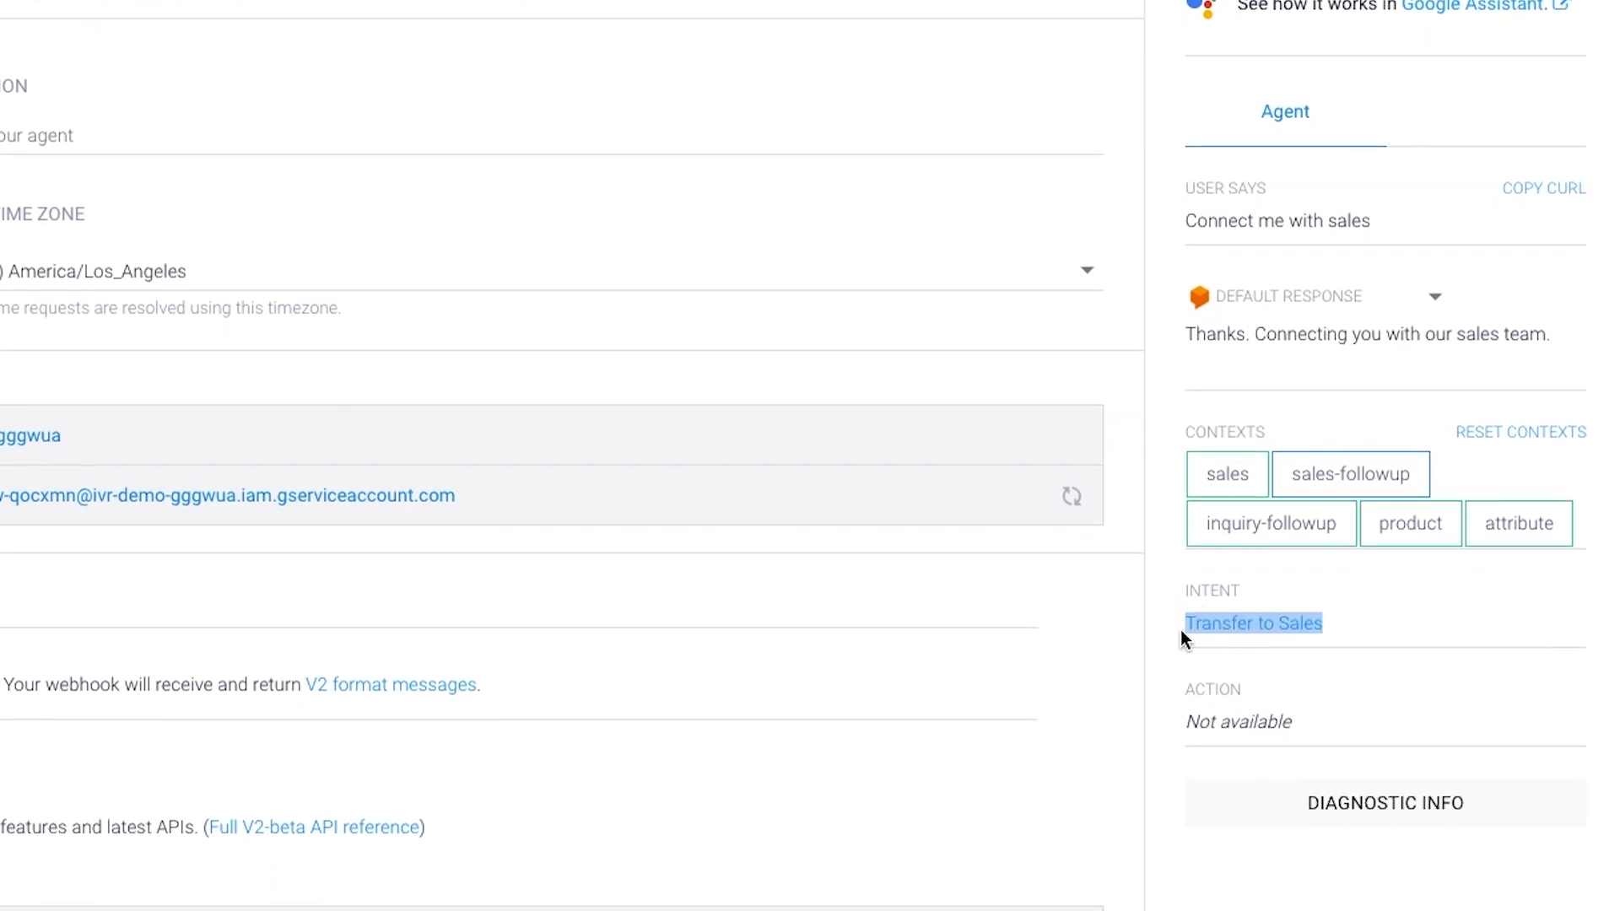
pyautogui.moveTo(1205, 622)
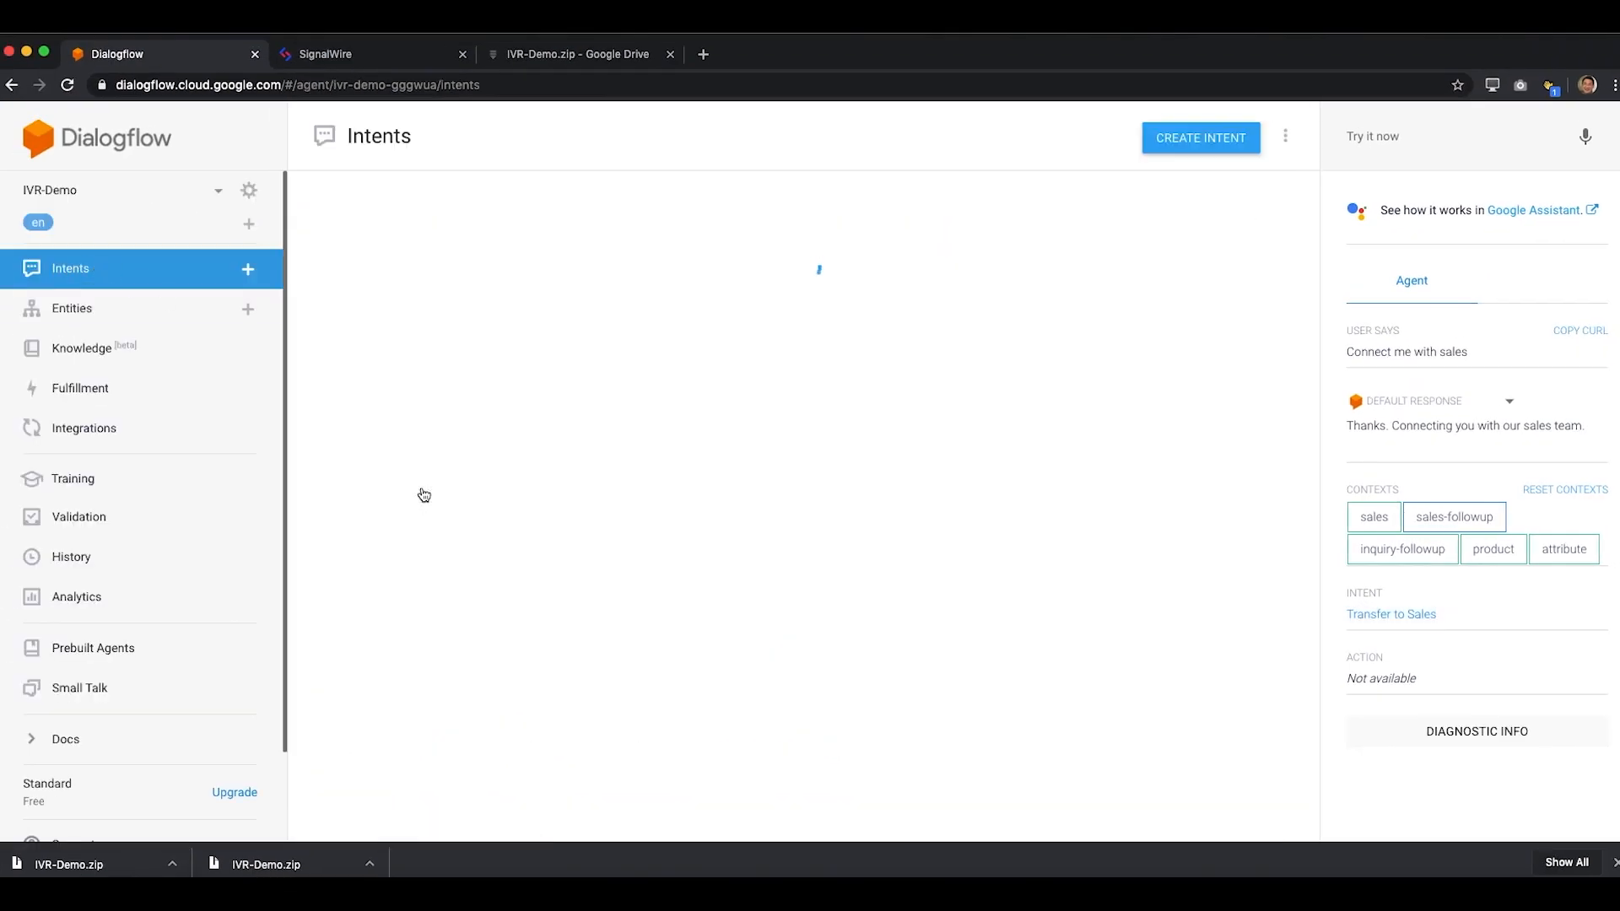
pyautogui.click(1390, 614)
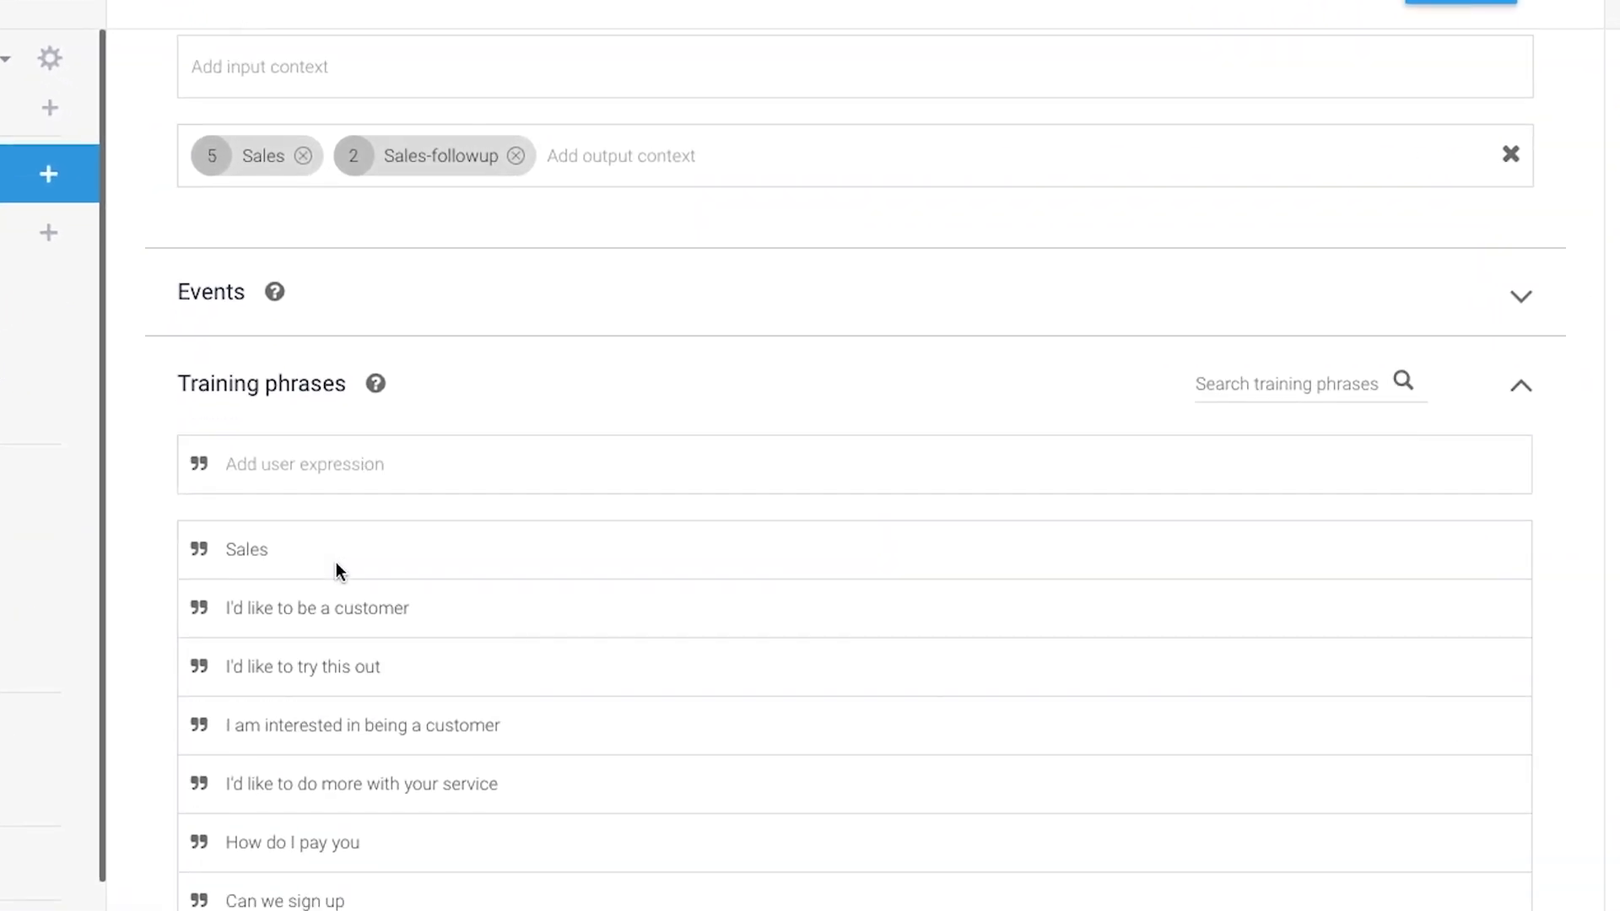
pyautogui.scroll(-3)
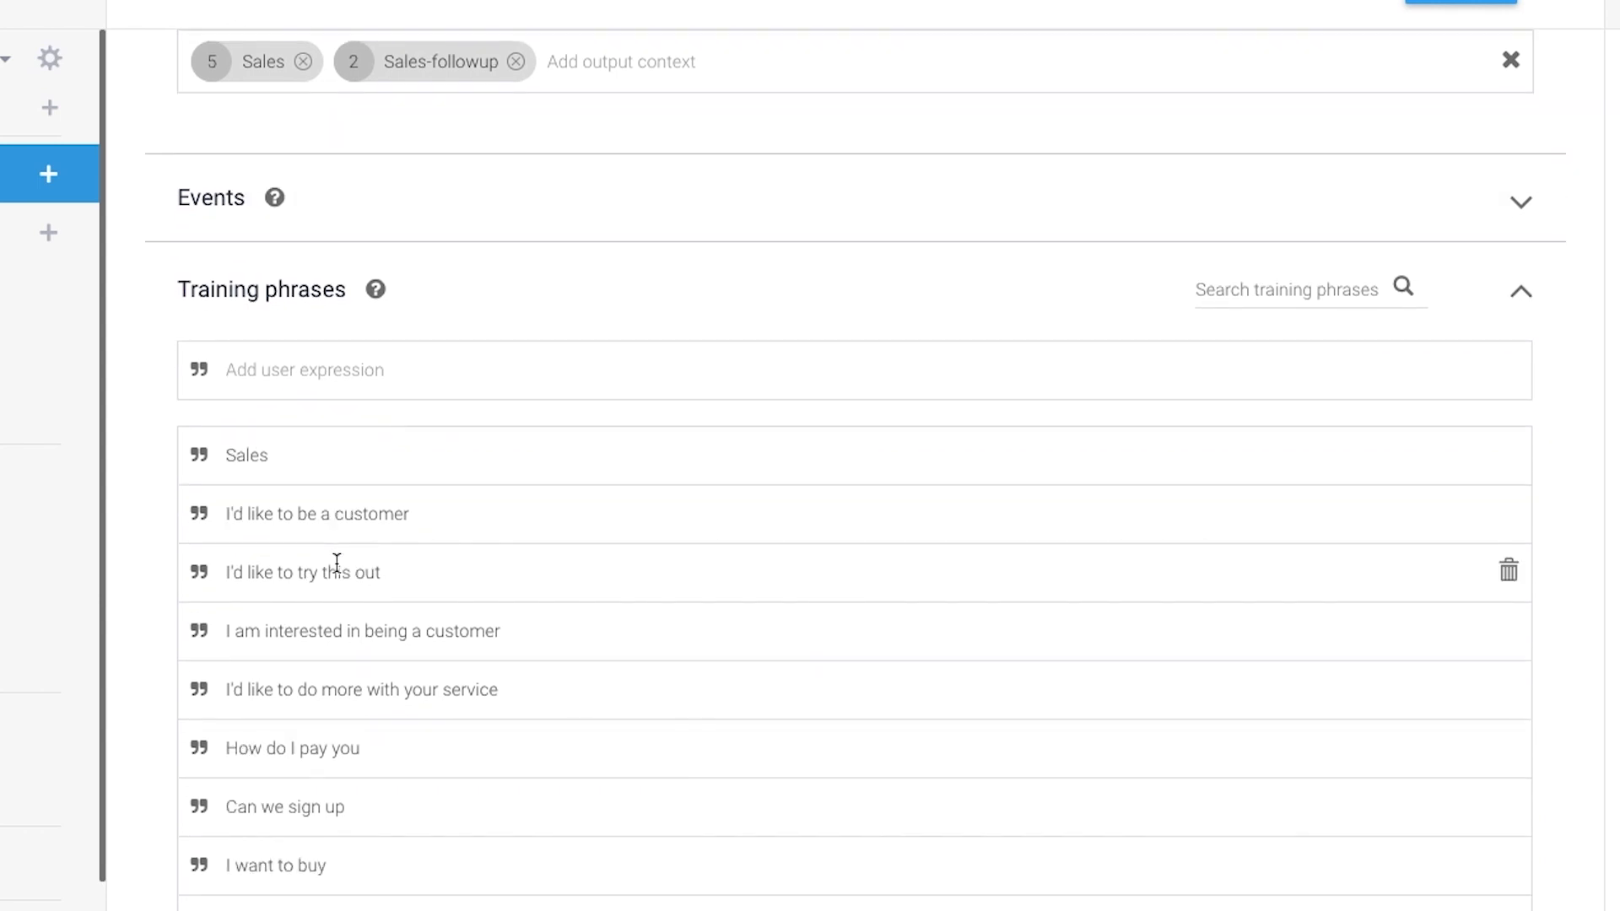
pyautogui.scroll(-3)
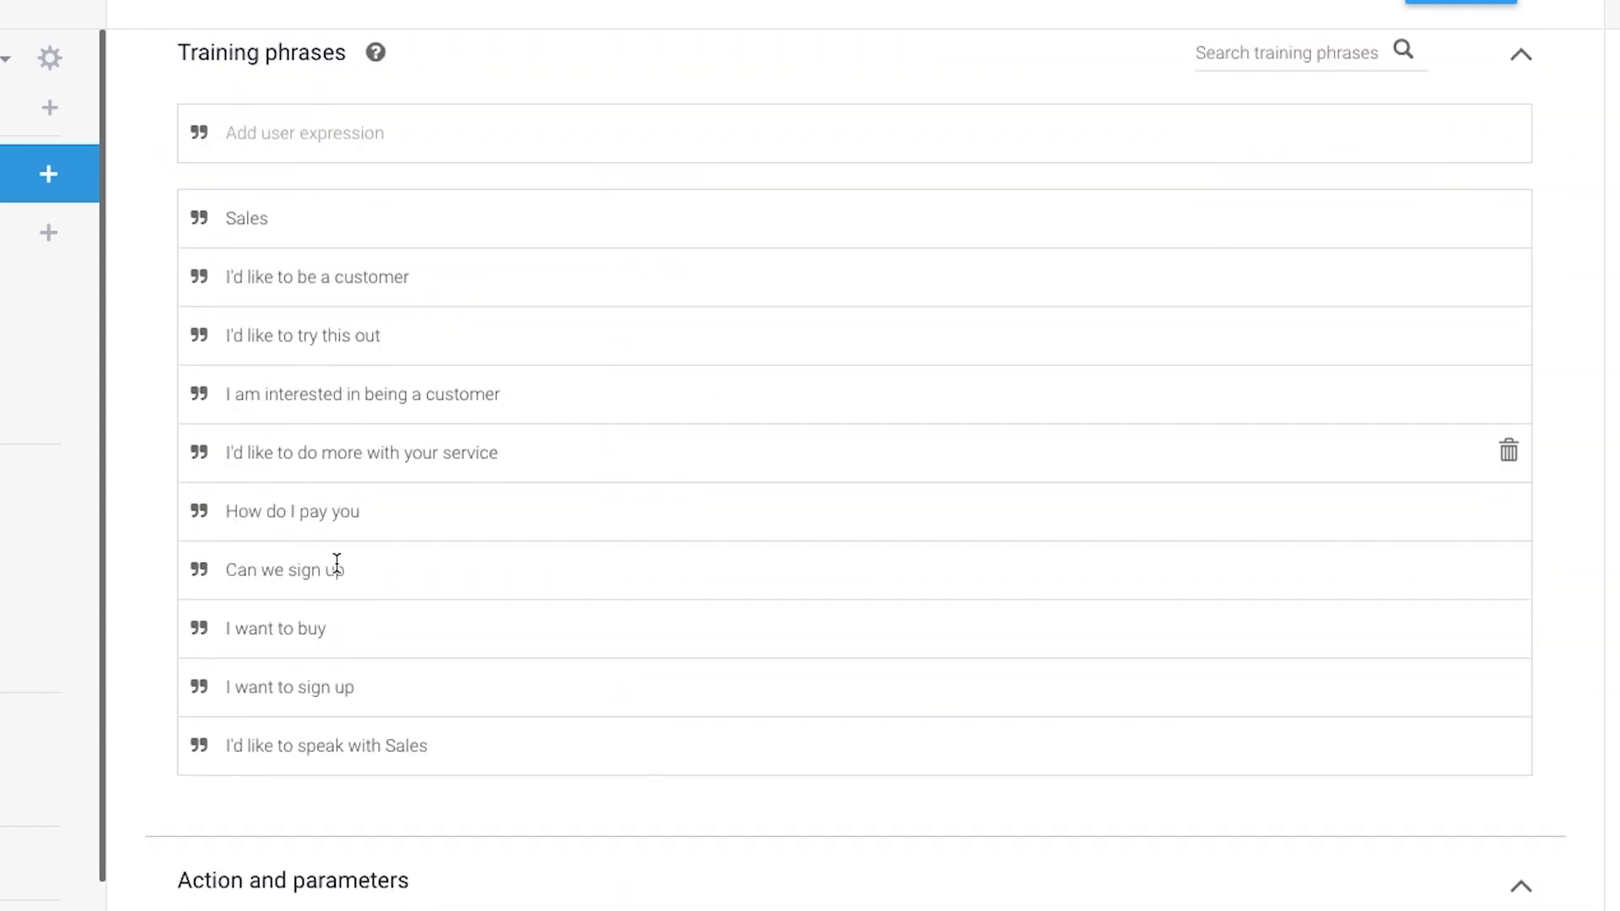
pyautogui.scroll(-3)
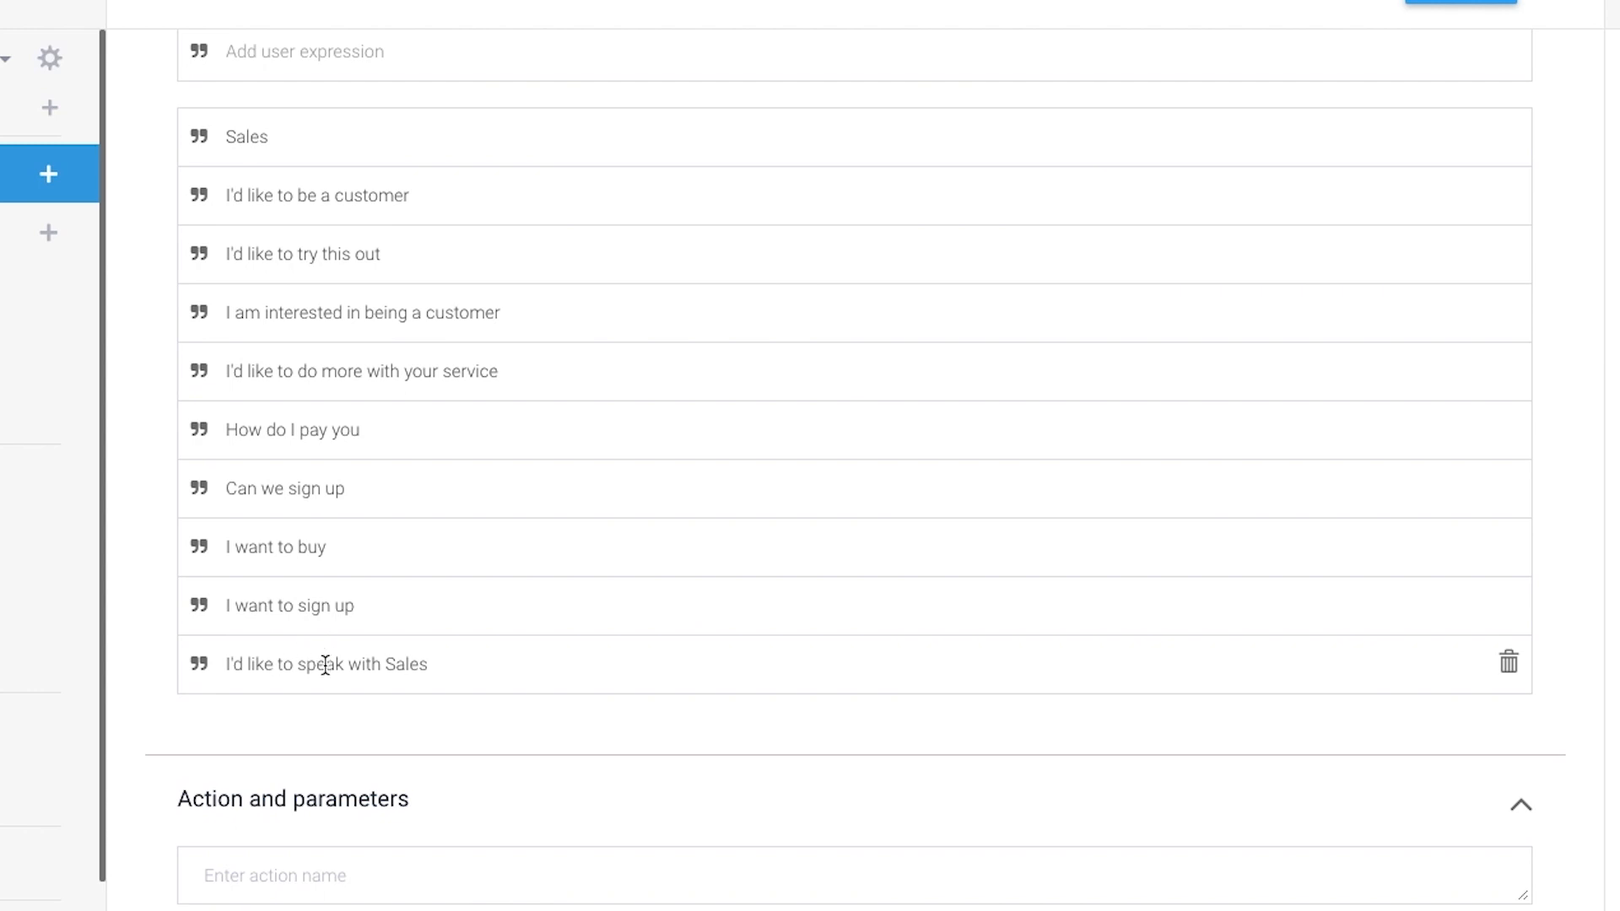
pyautogui.scroll(-3)
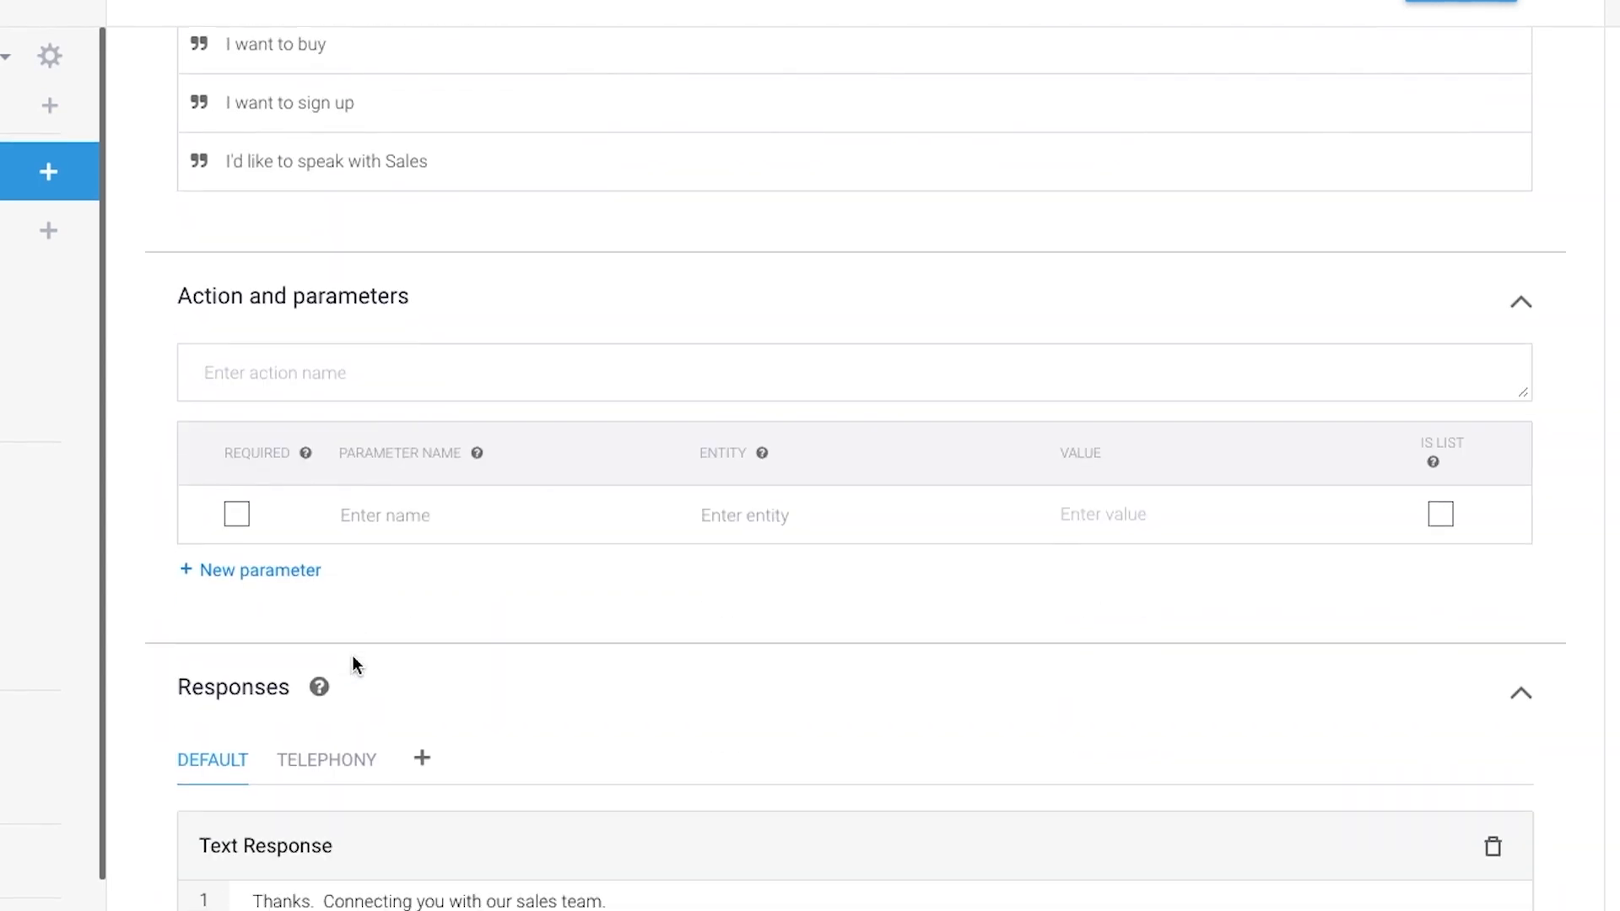
pyautogui.scroll(-3)
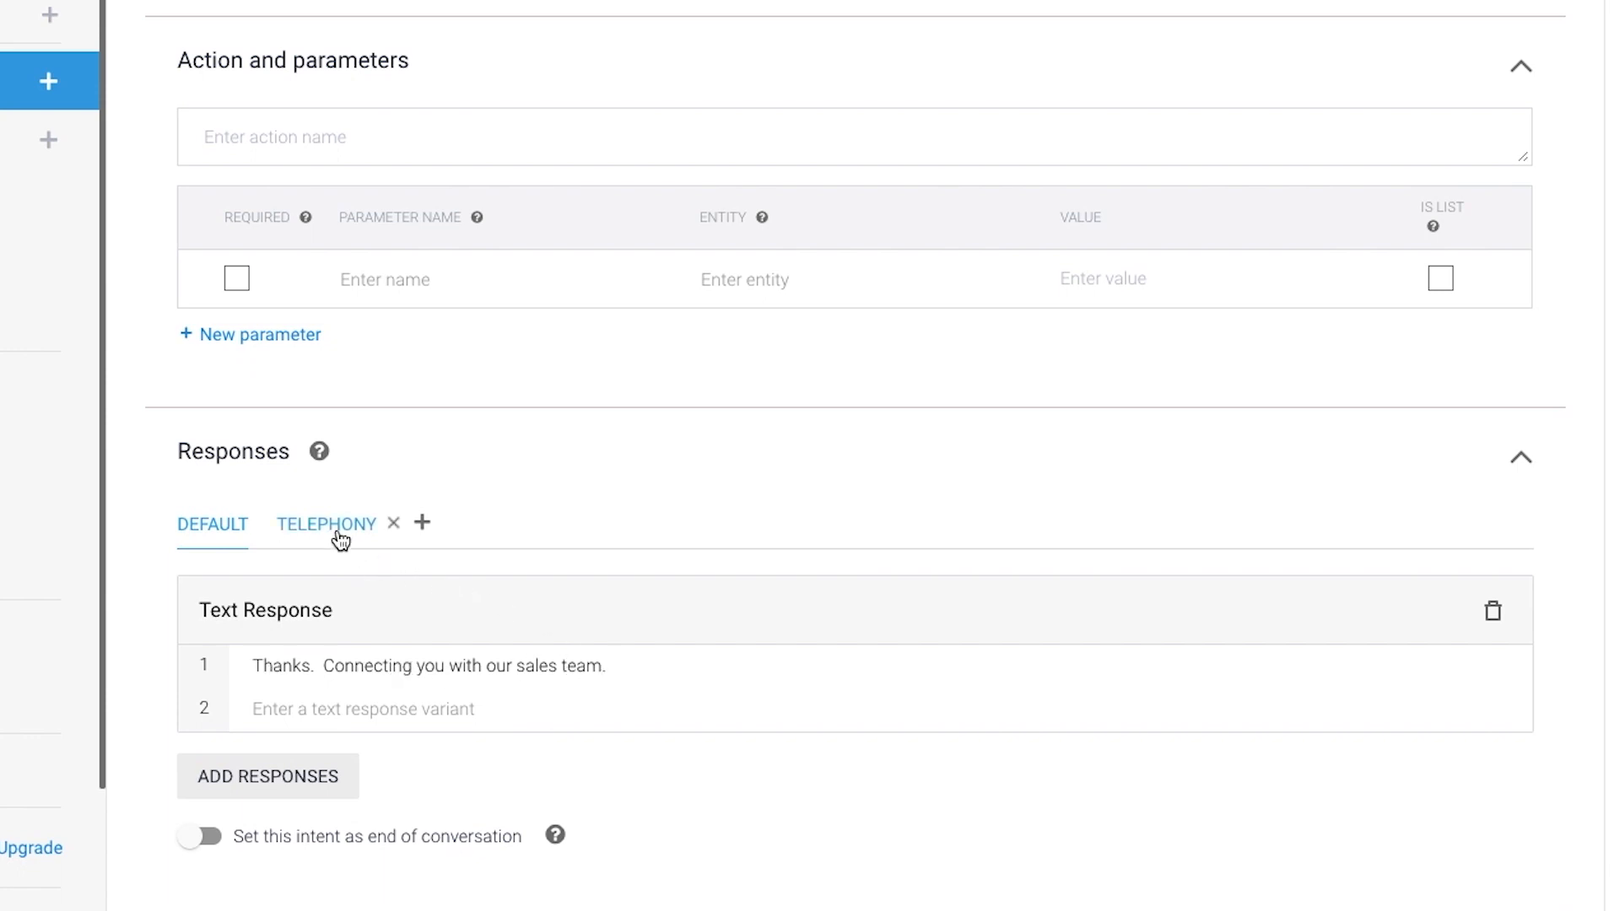
pyautogui.click(325, 524)
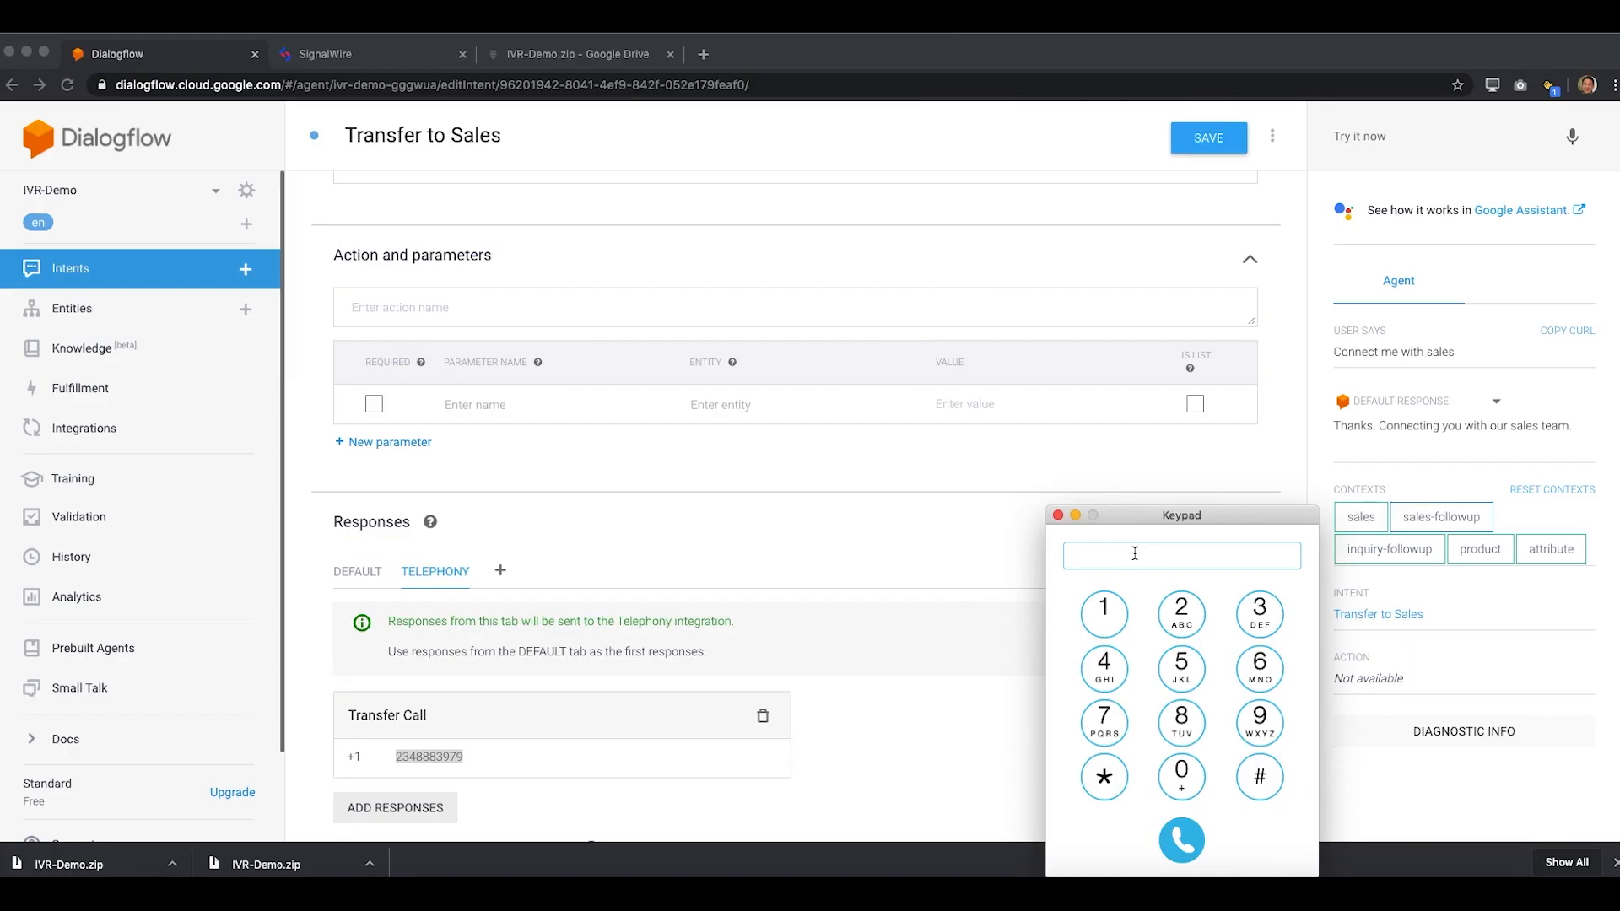
pyautogui.click(1181, 840)
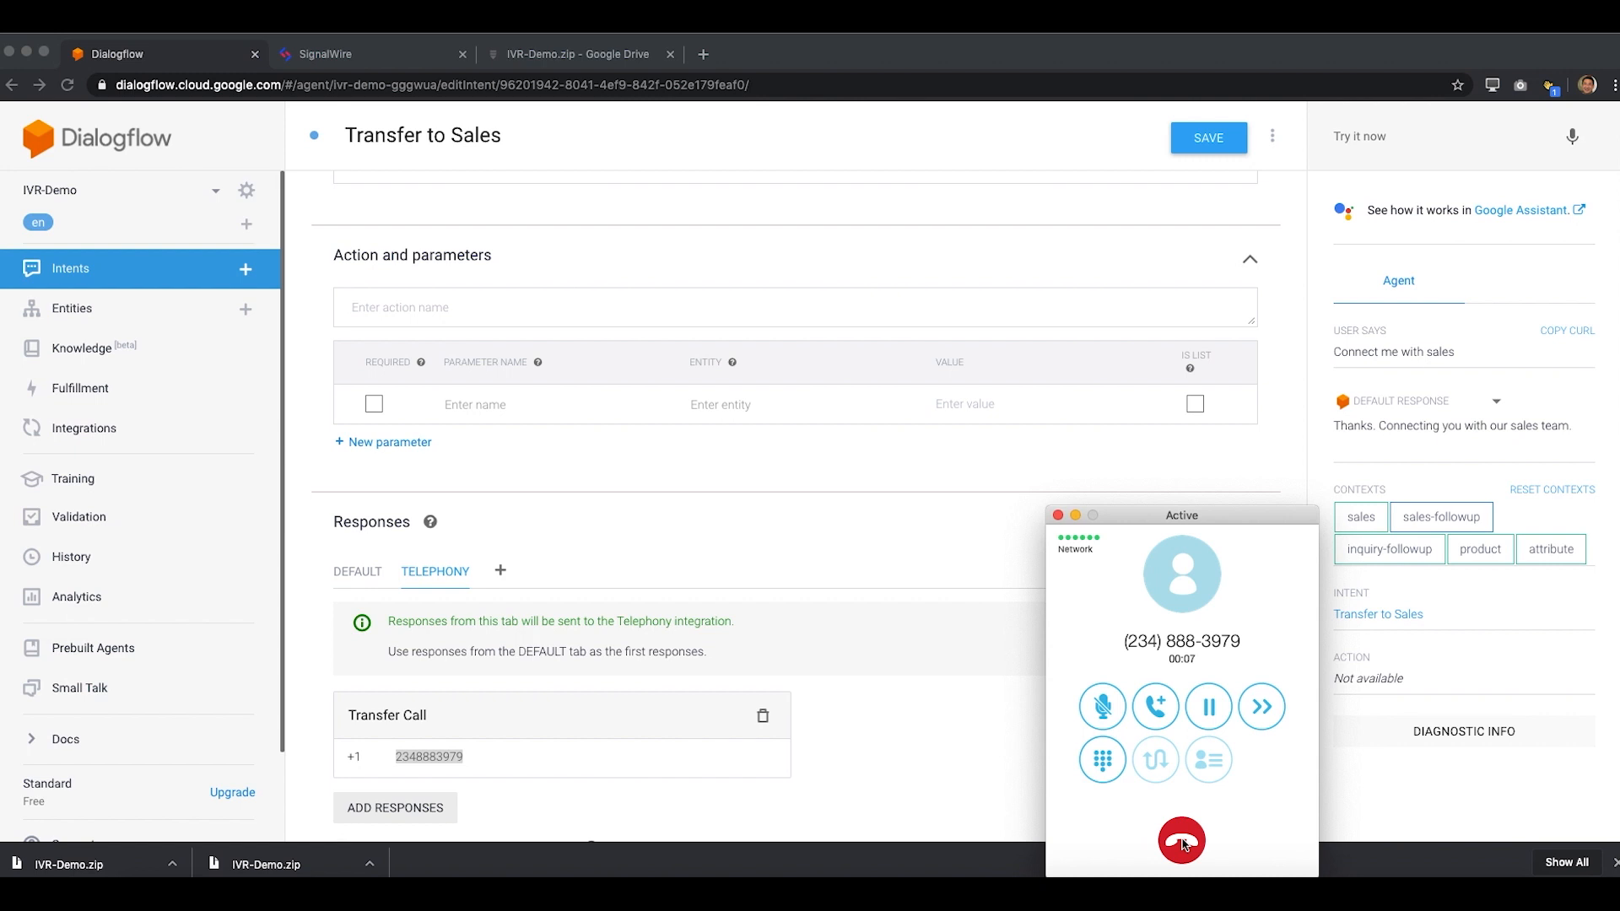
pyautogui.click(1181, 840)
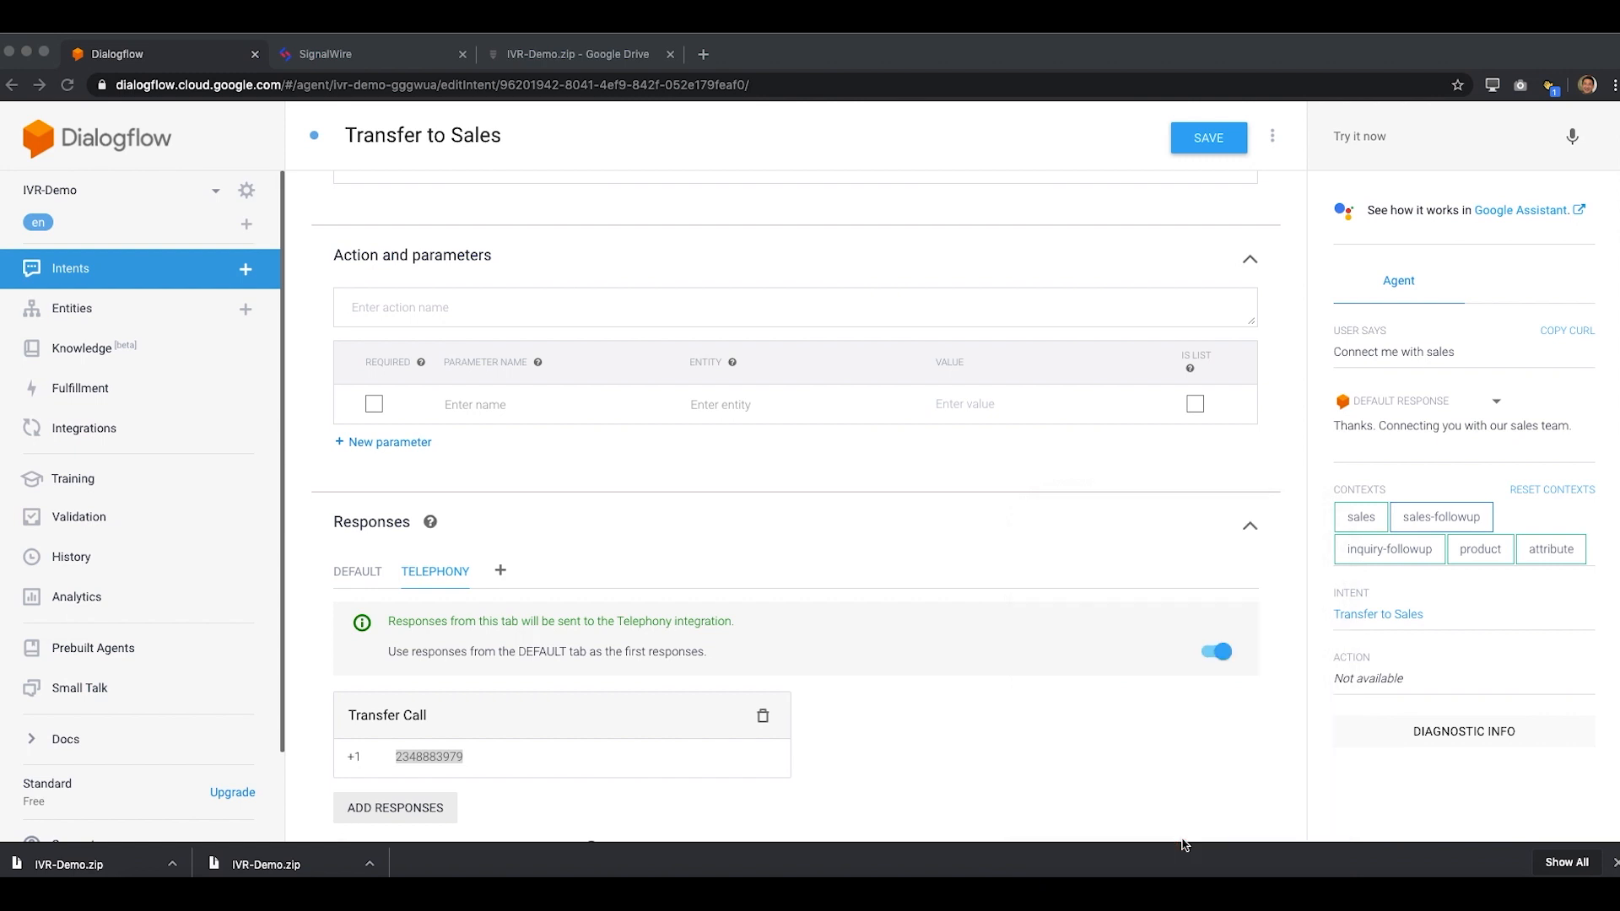
pyautogui.moveTo(365, 76)
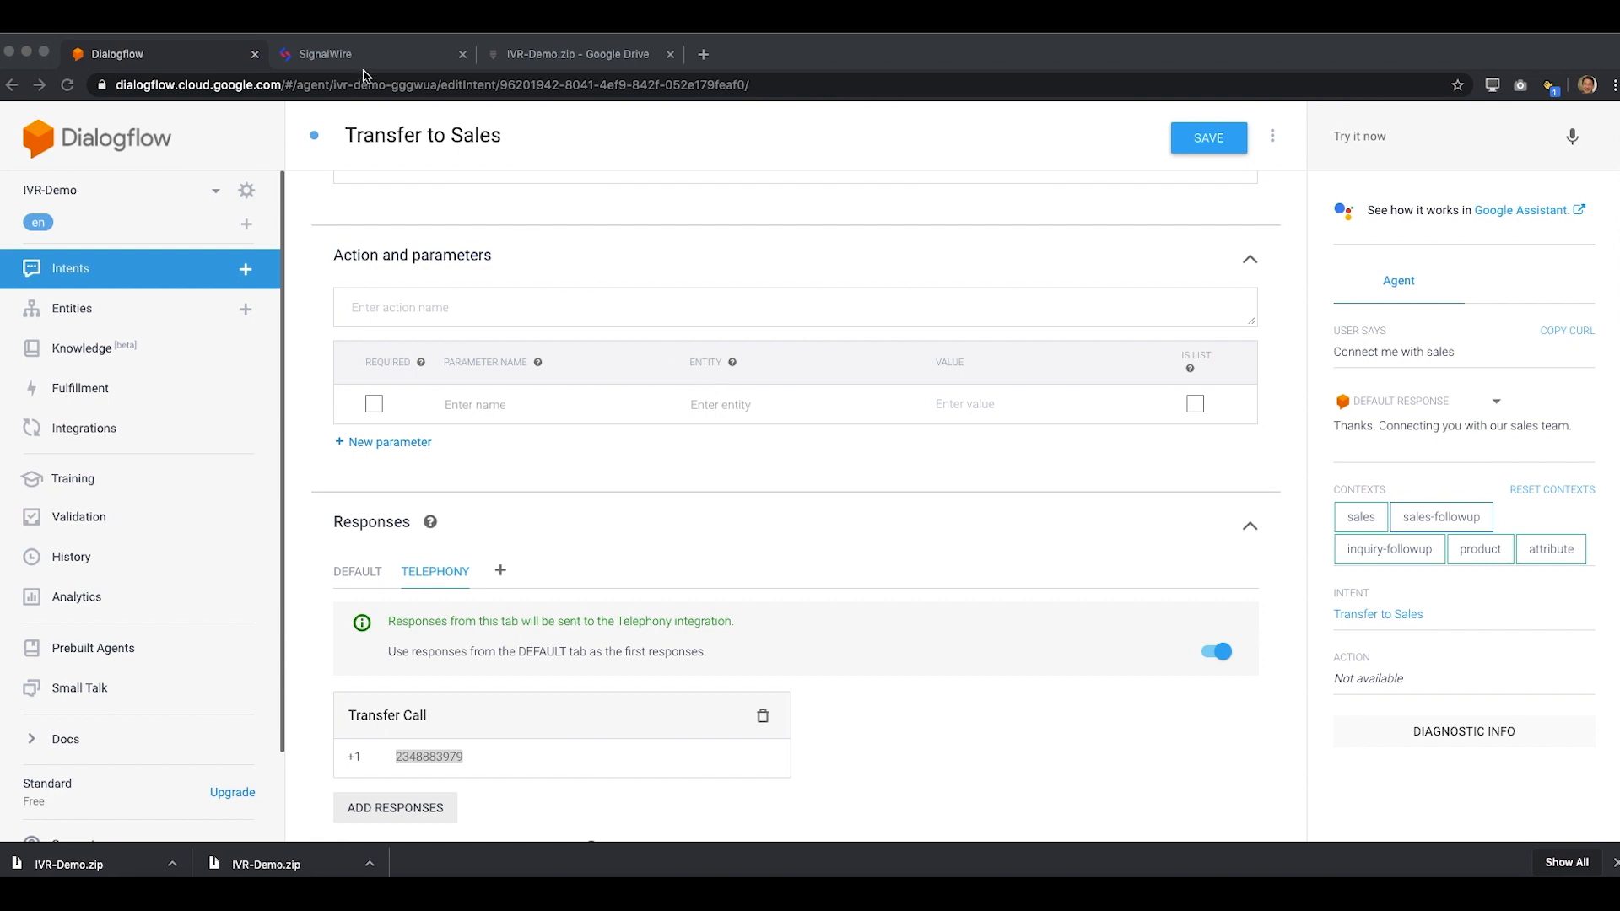
pyautogui.click(329, 54)
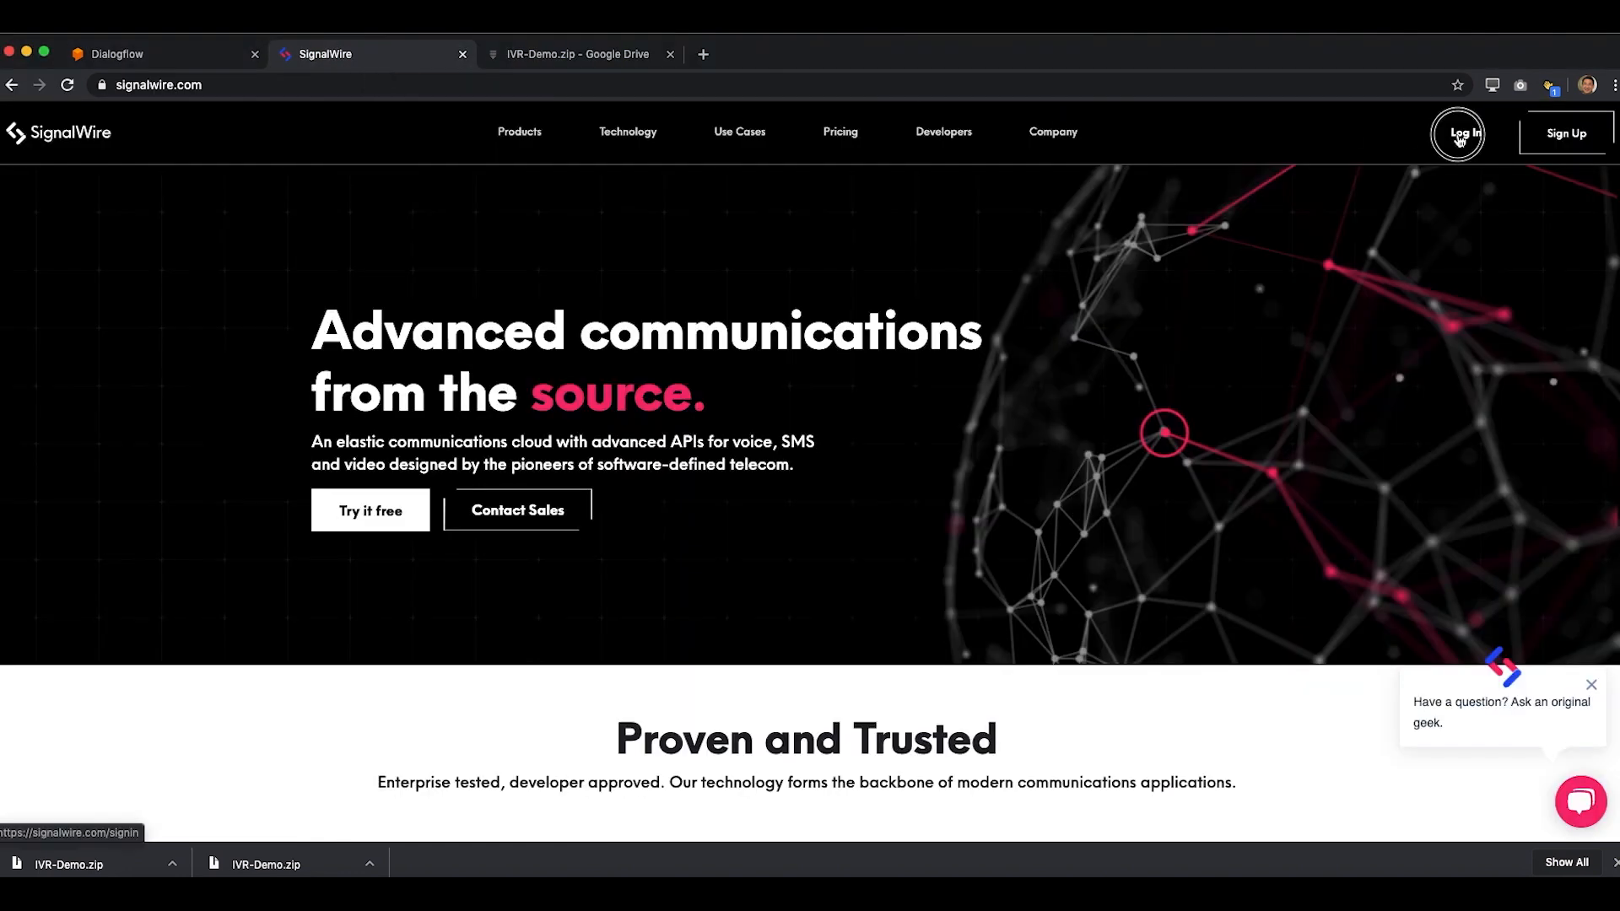
# - Log into the IVR Demo space and reach its empty Dialogflow Agents page
pyautogui.click(1463, 133)
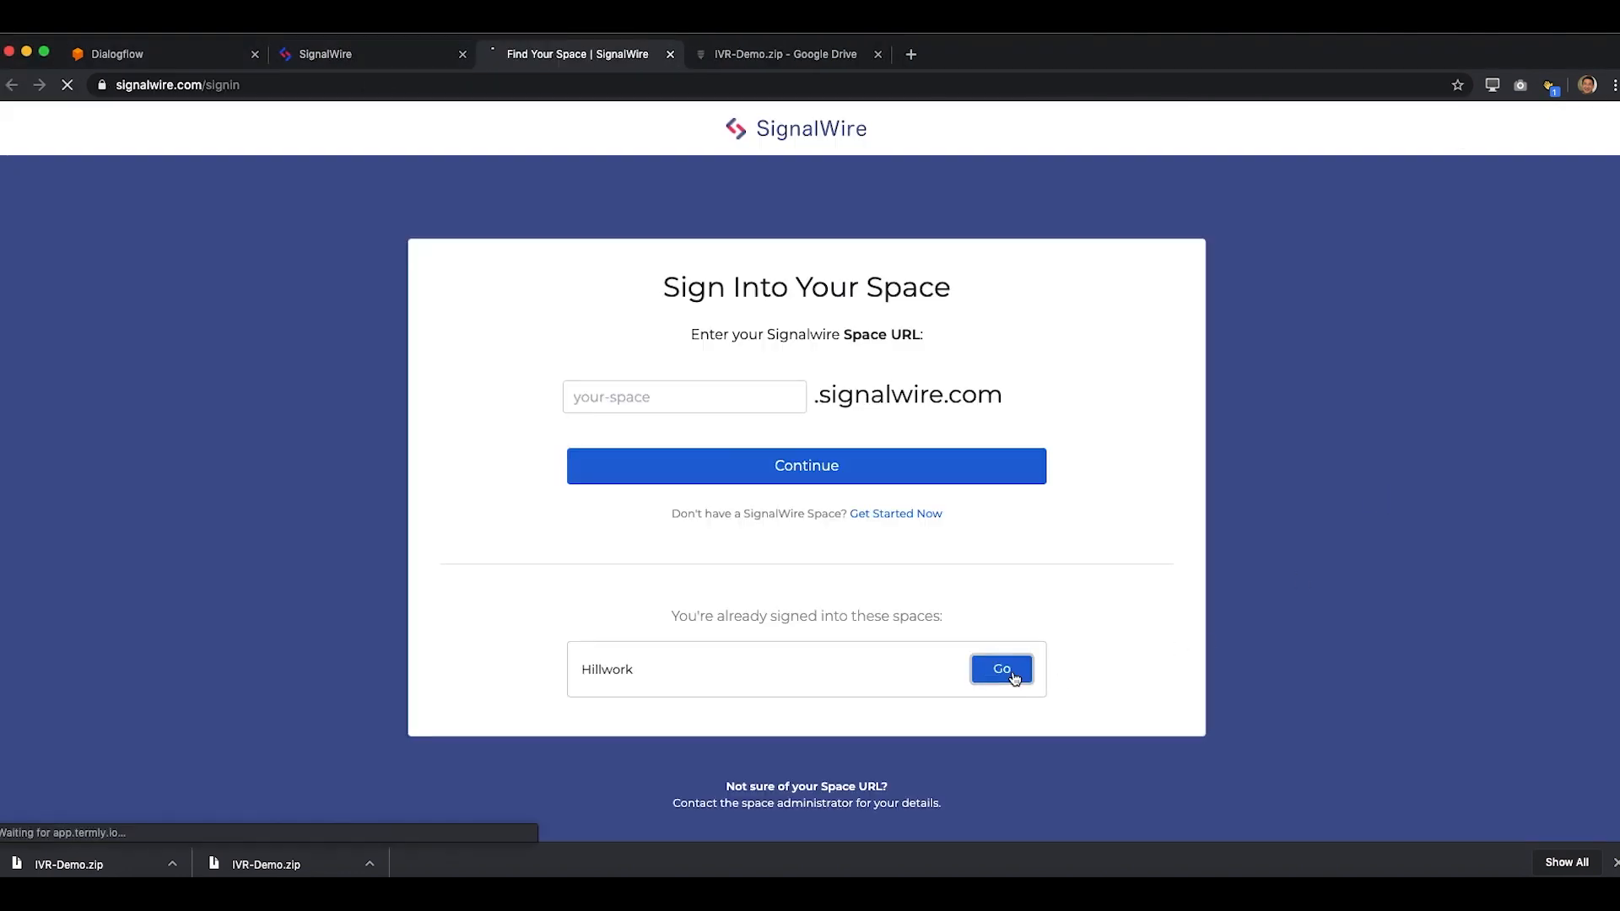
pyautogui.click(1001, 668)
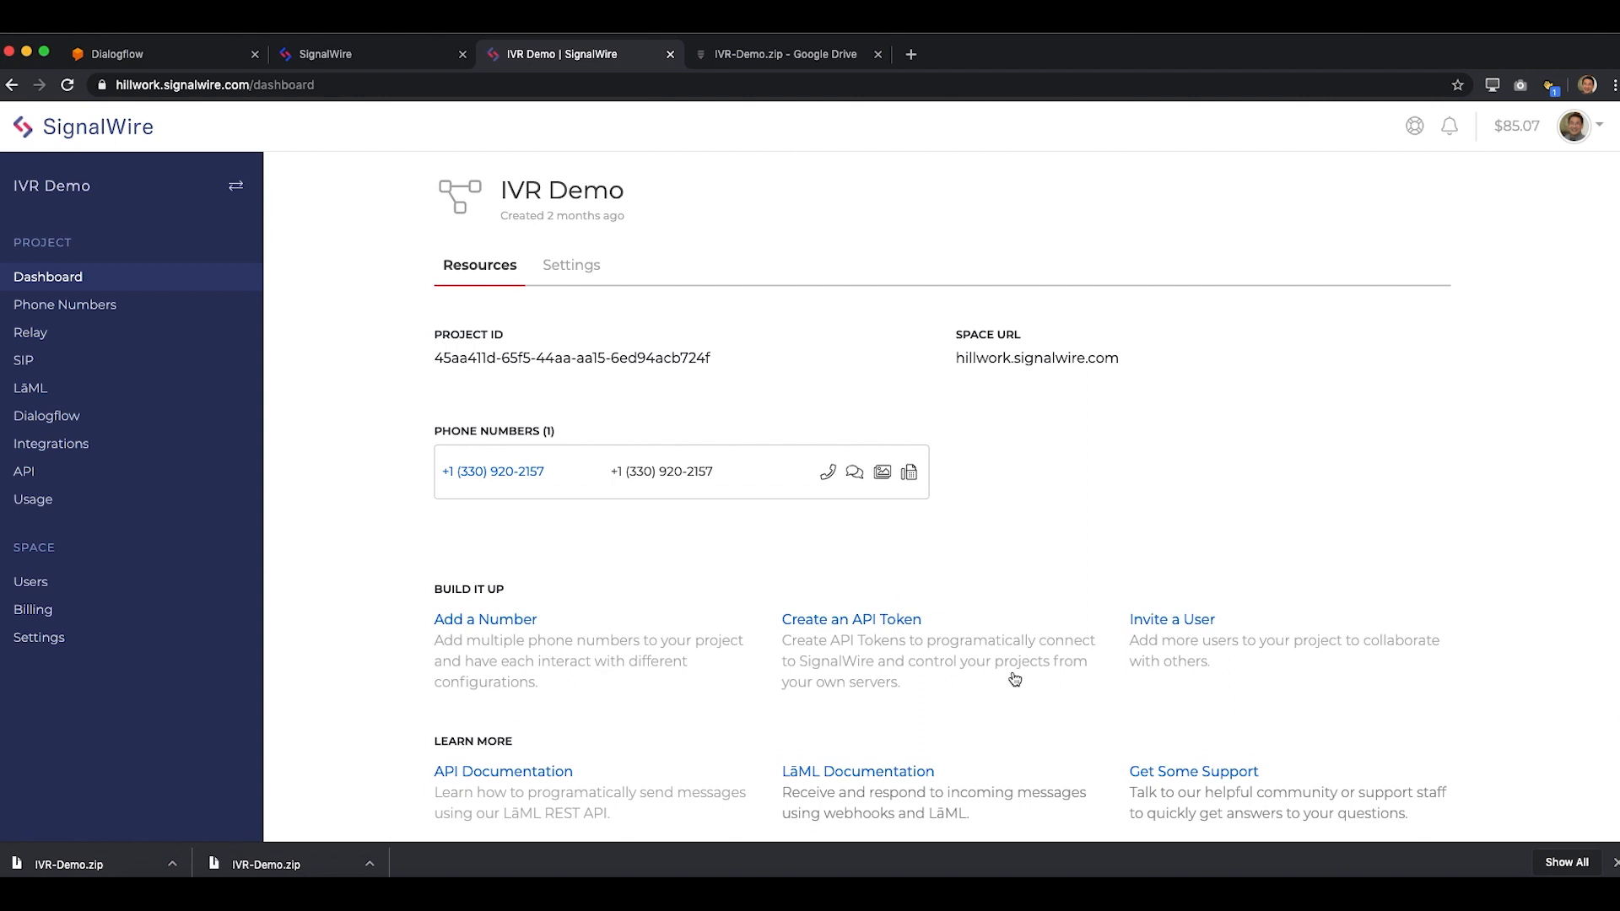
pyautogui.moveTo(857, 698)
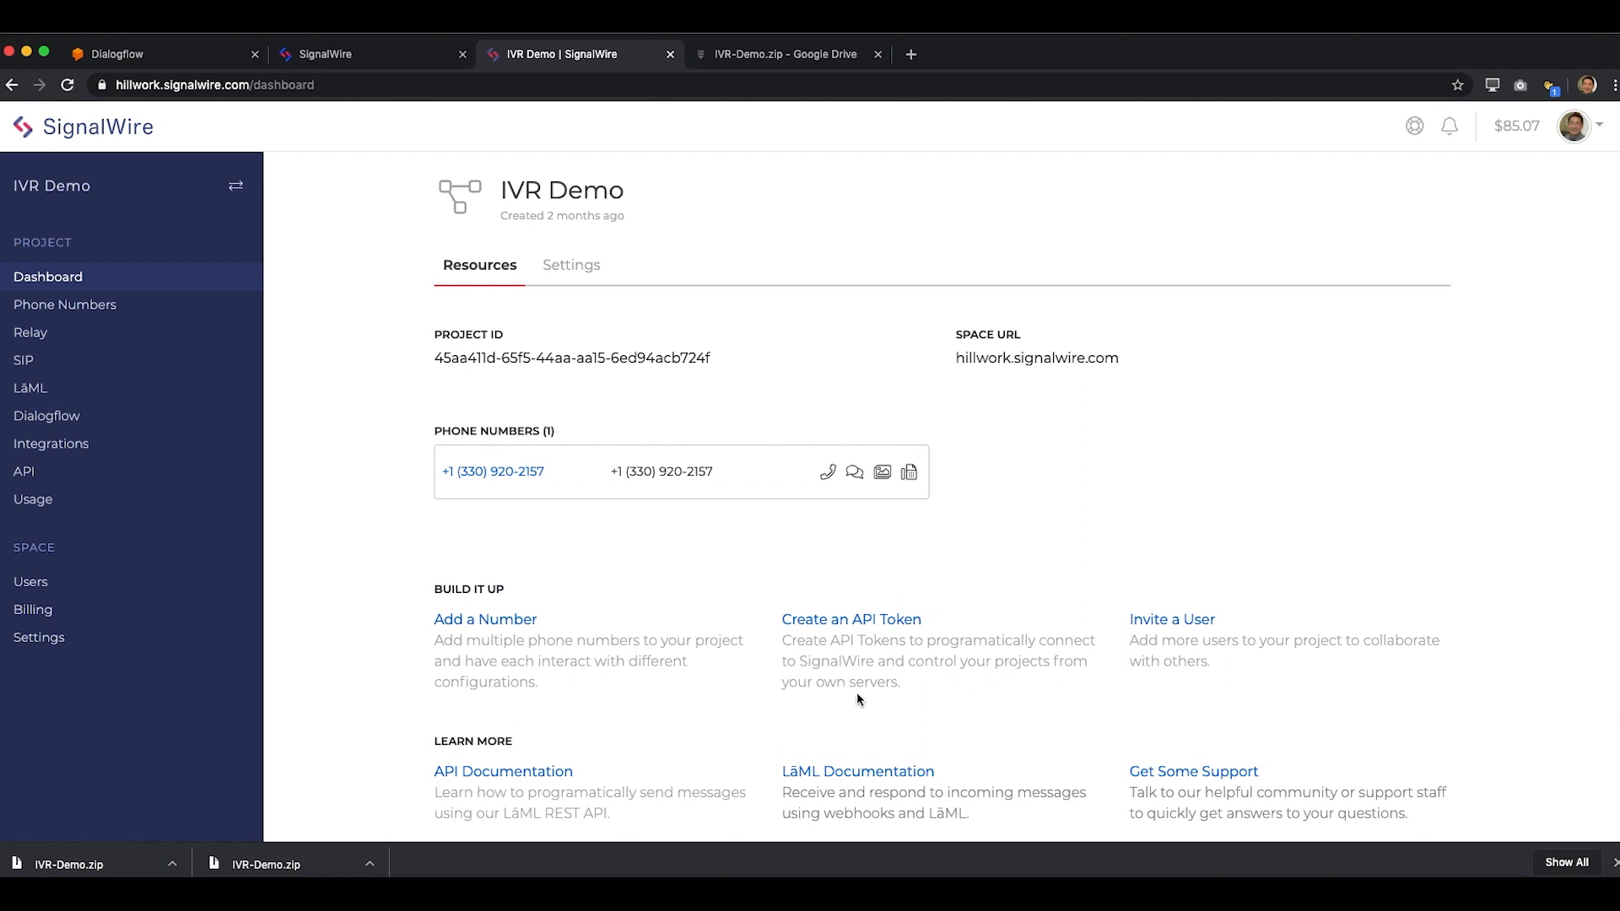
pyautogui.moveTo(88, 427)
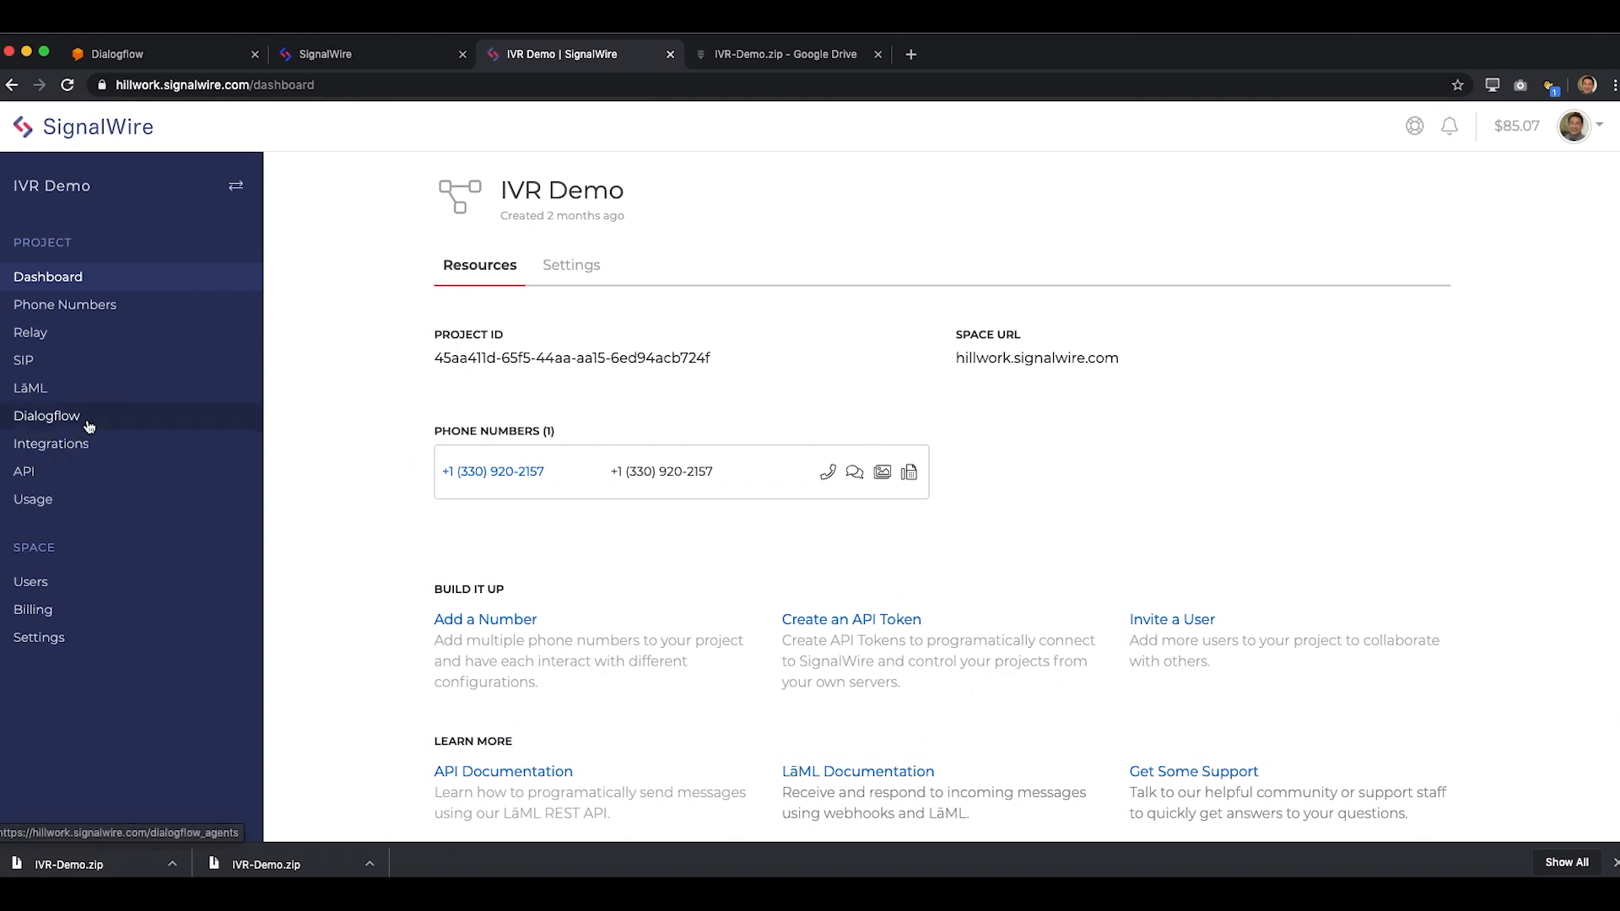
pyautogui.click(47, 415)
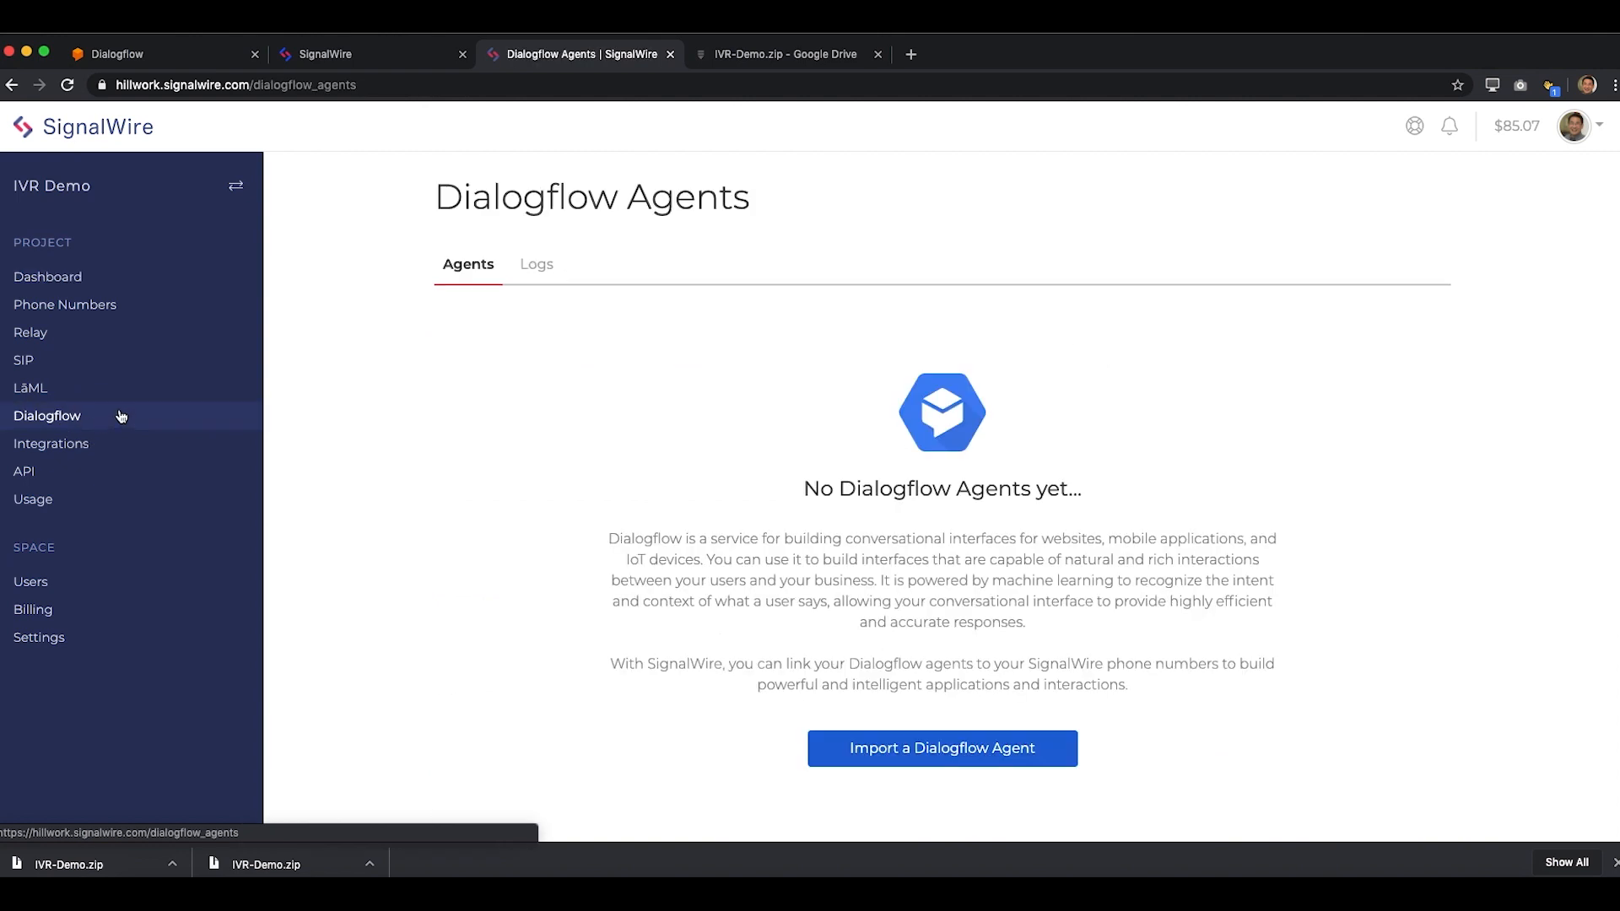
pyautogui.click(897, 749)
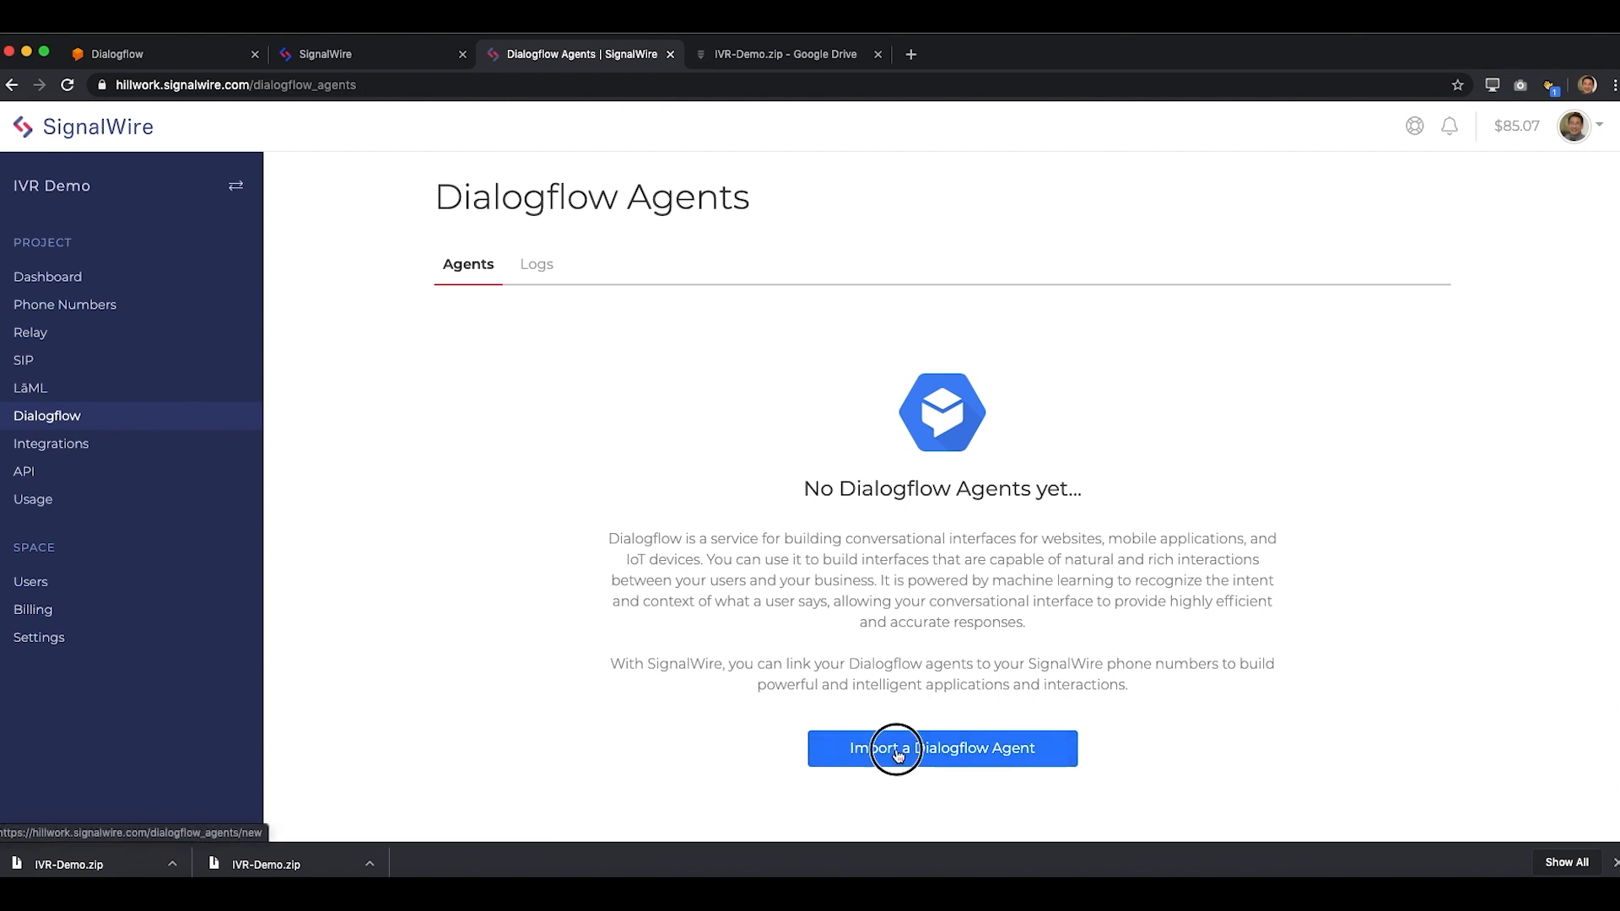
# - Import the IVR-Demo agent into the project's Dialogflow agents list
pyautogui.click(941, 749)
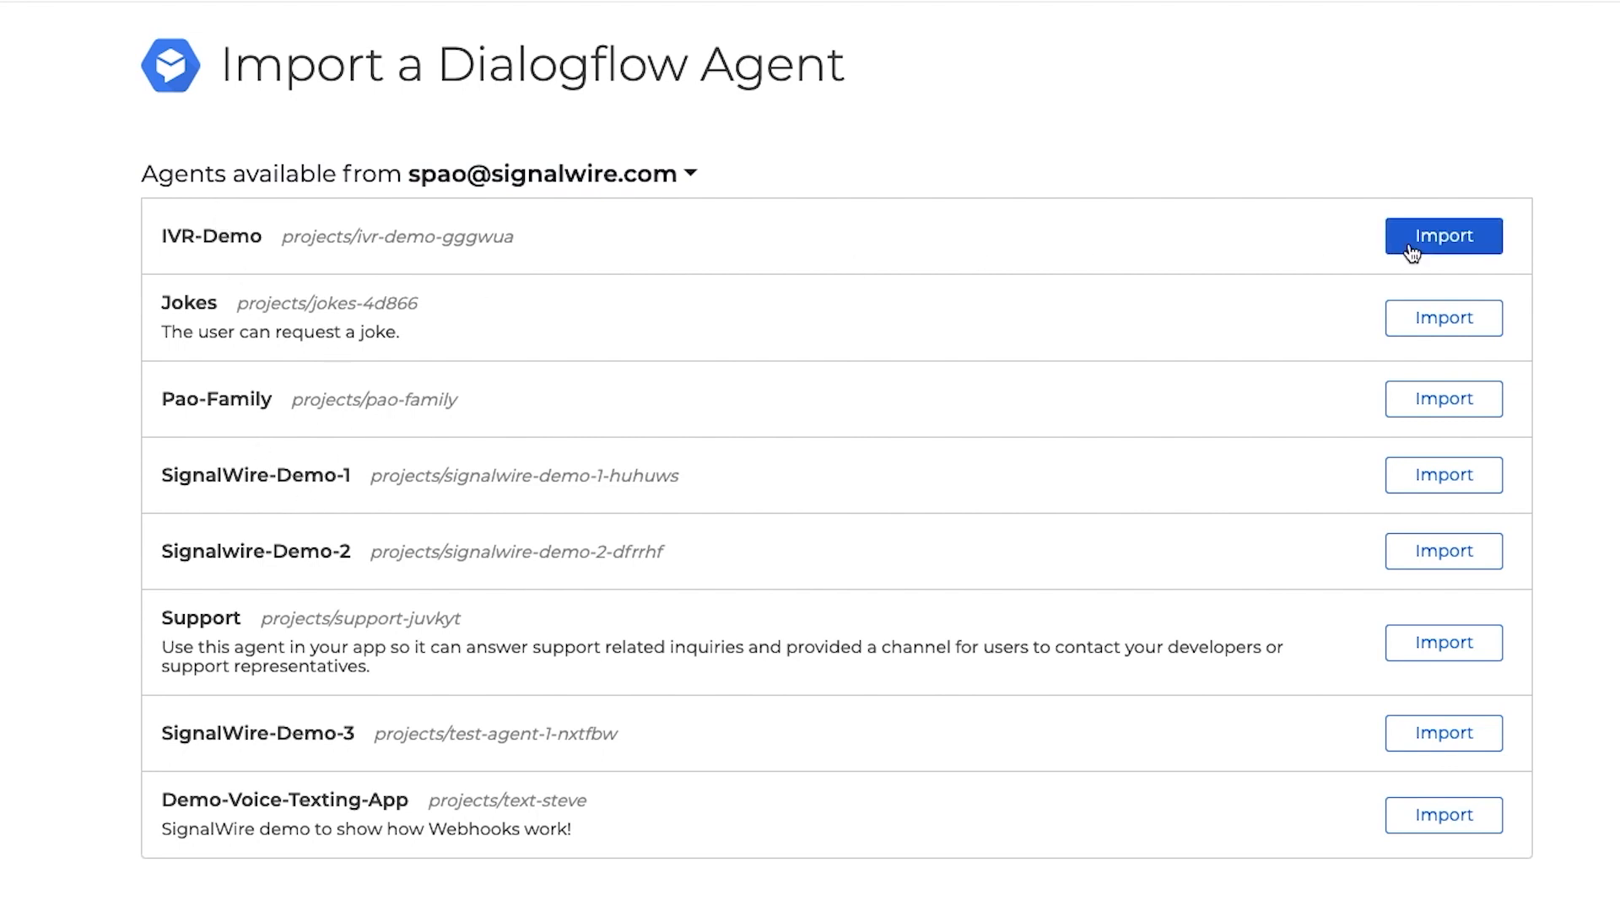
pyautogui.click(1443, 234)
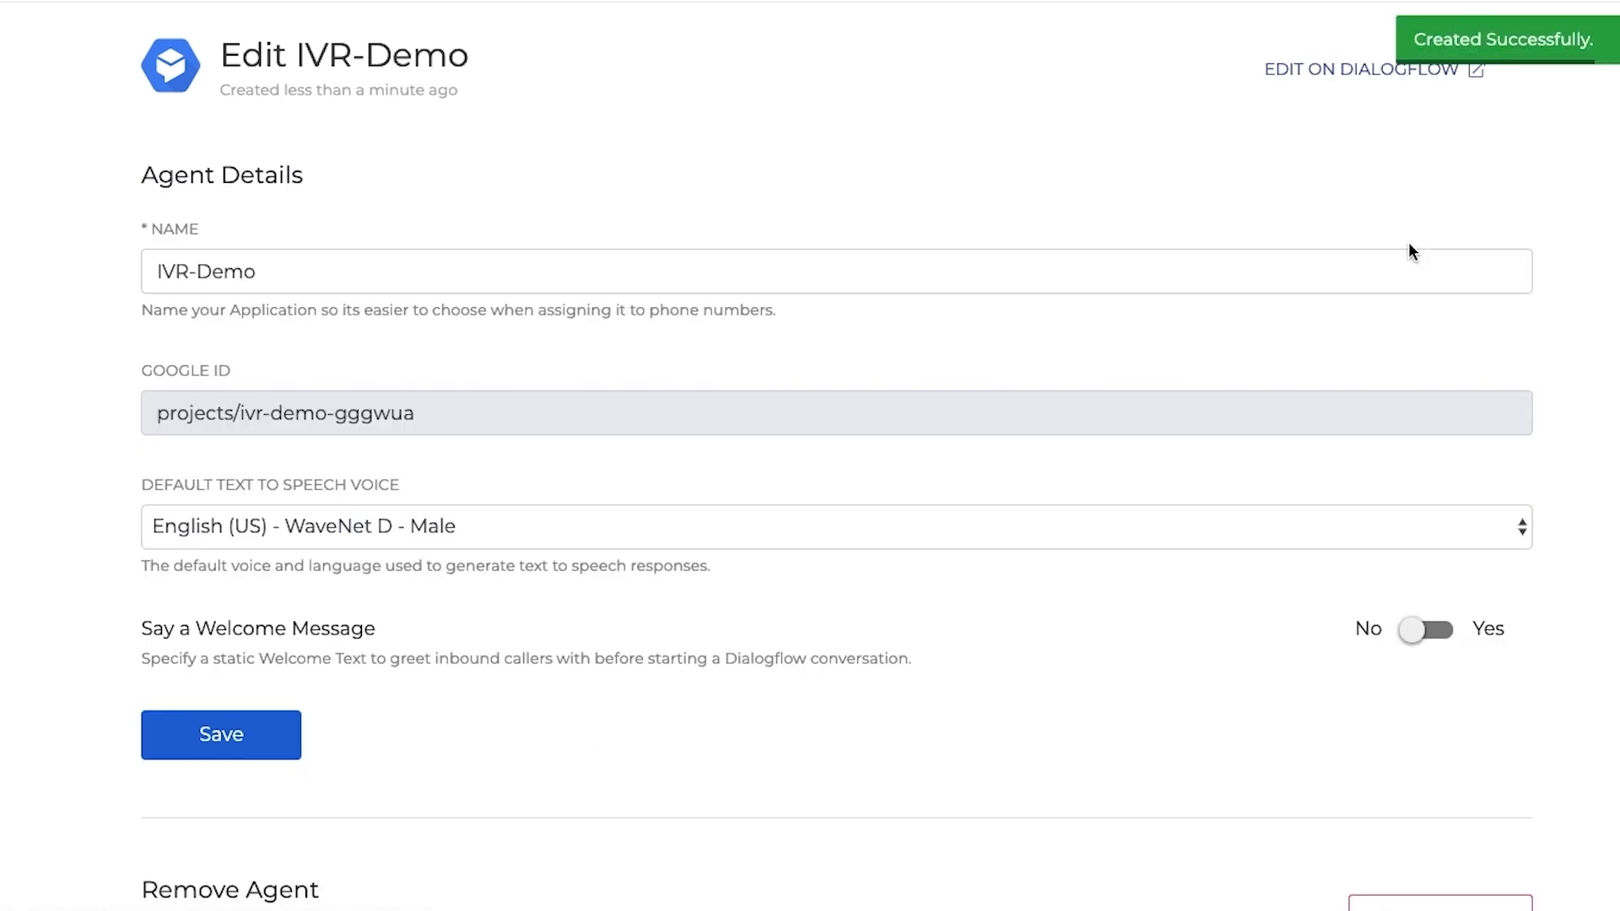
pyautogui.moveTo(530, 639)
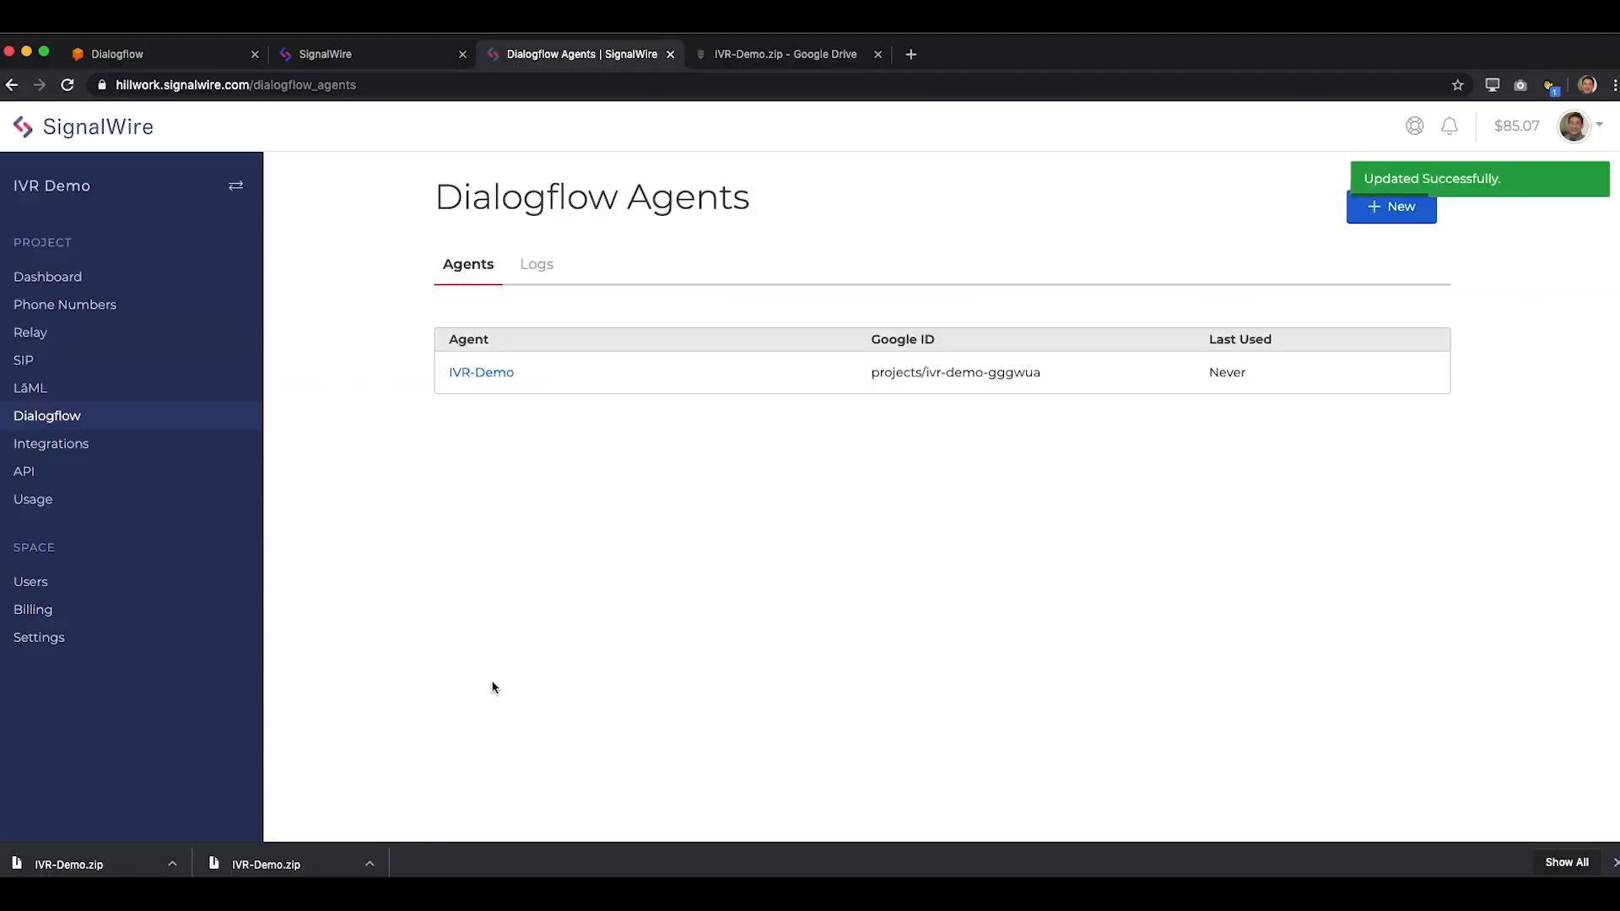
pyautogui.click(64, 303)
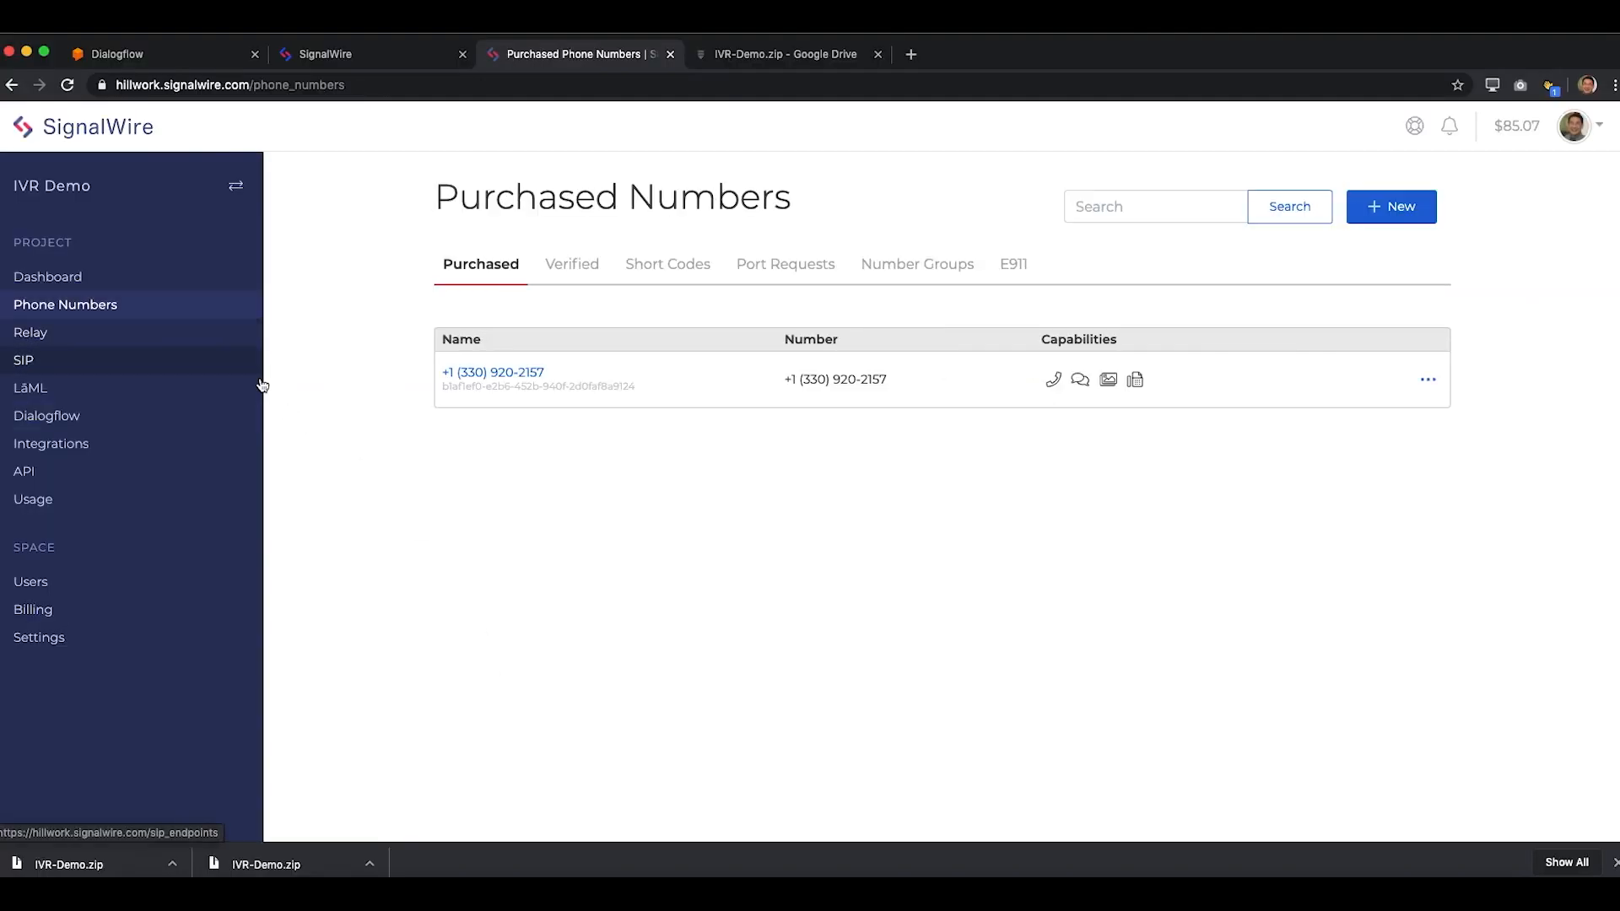
pyautogui.click(492, 371)
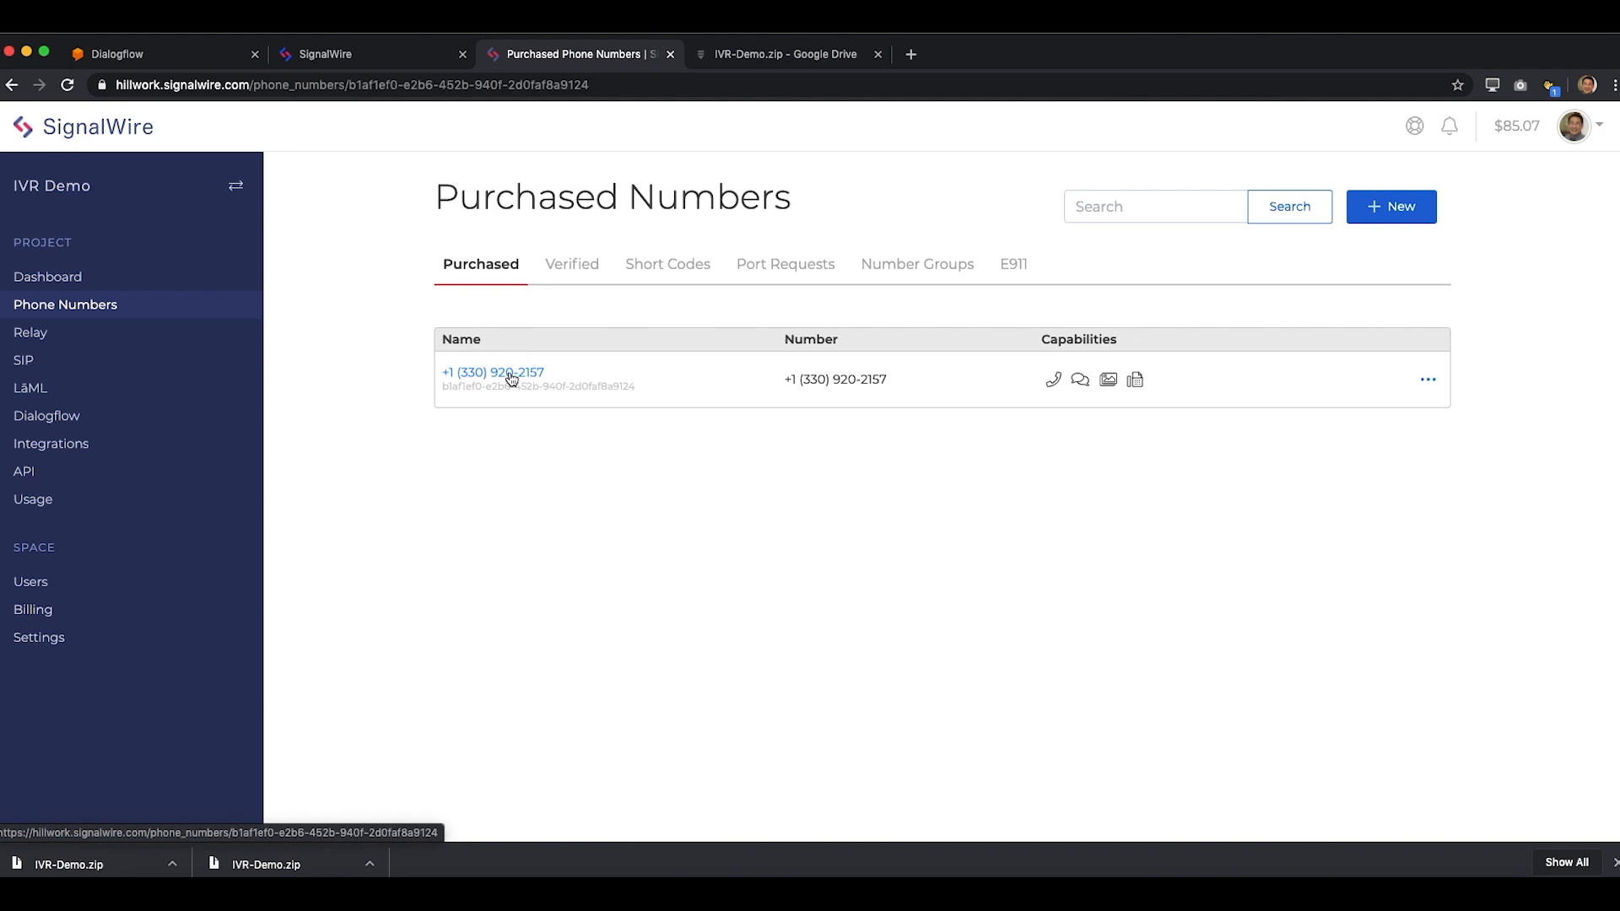
pyautogui.click(493, 371)
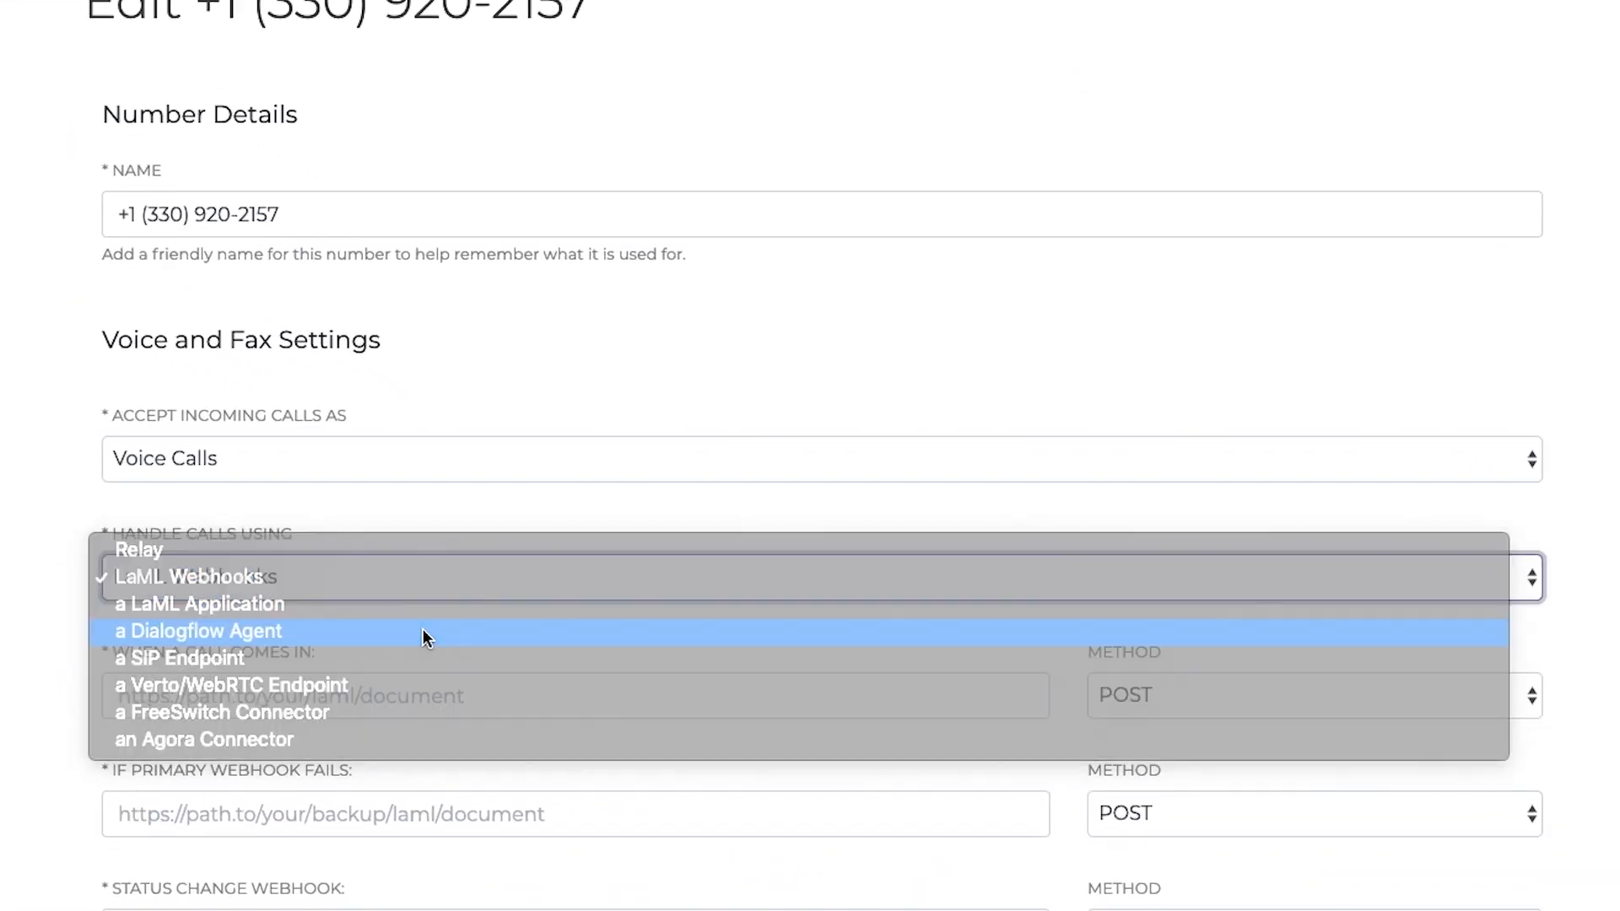
pyautogui.click(199, 631)
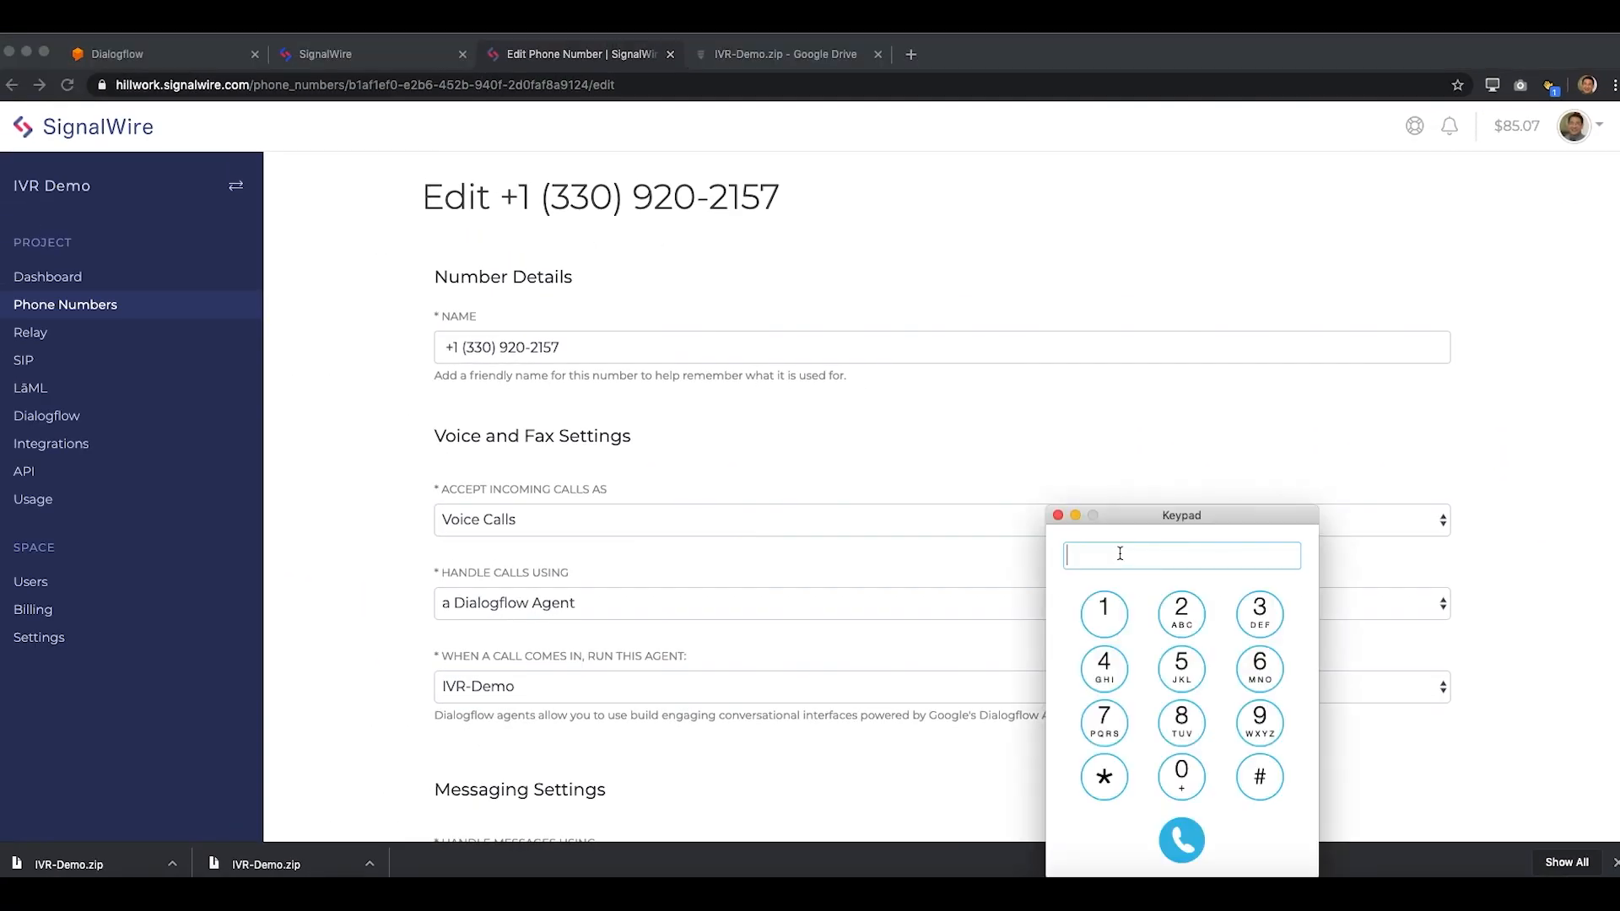
pyautogui.write('13309')
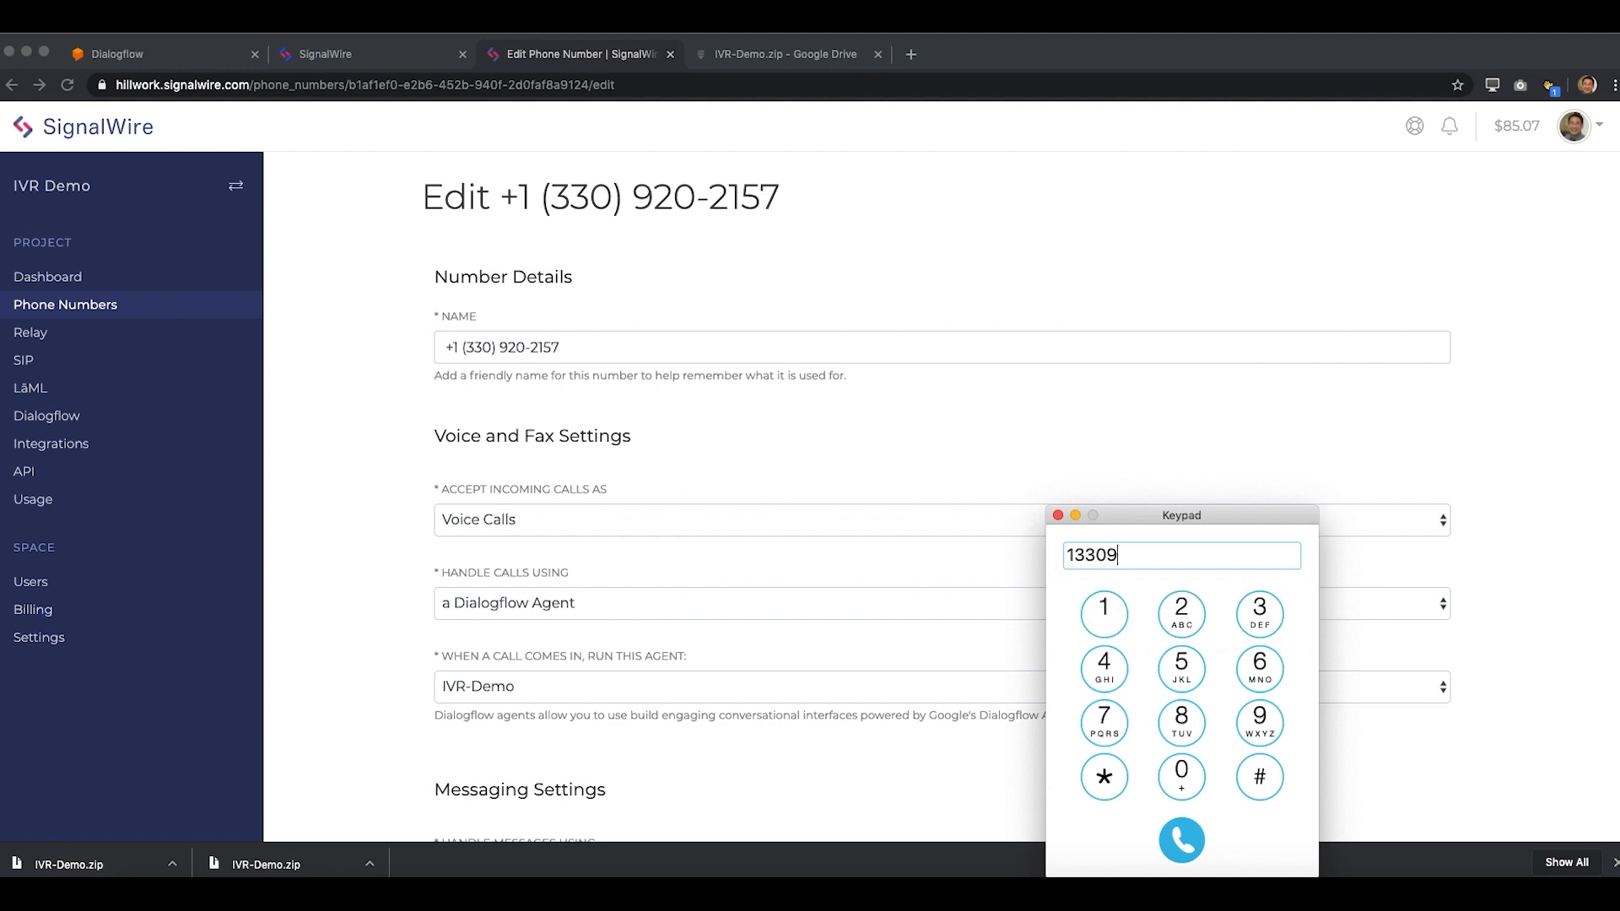
pyautogui.write('202157')
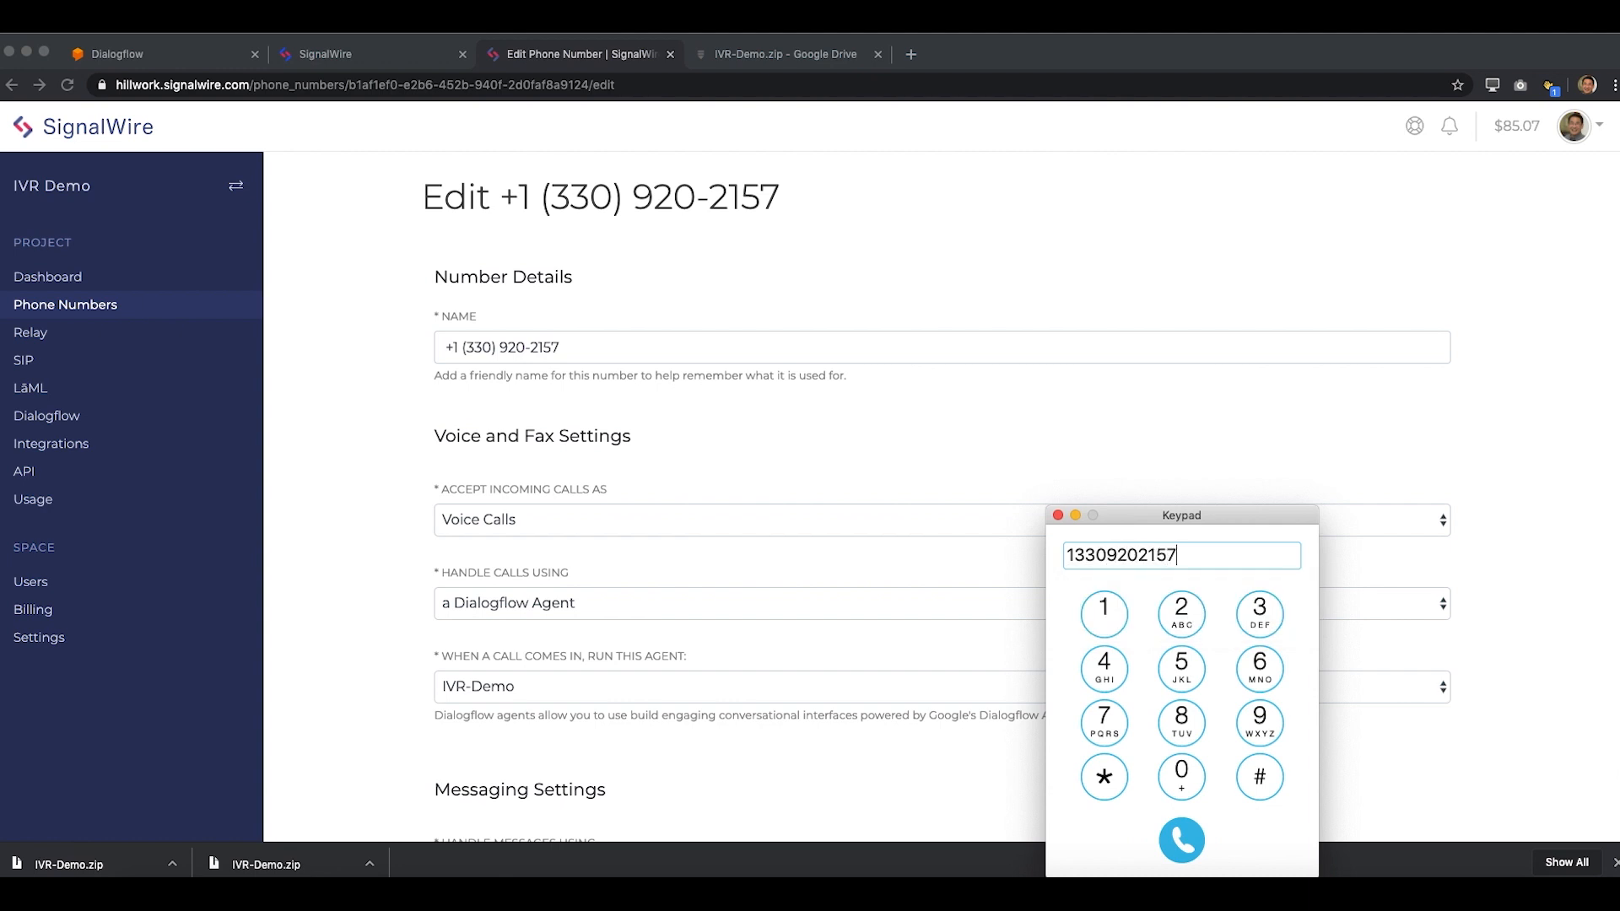
pyautogui.click(1180, 840)
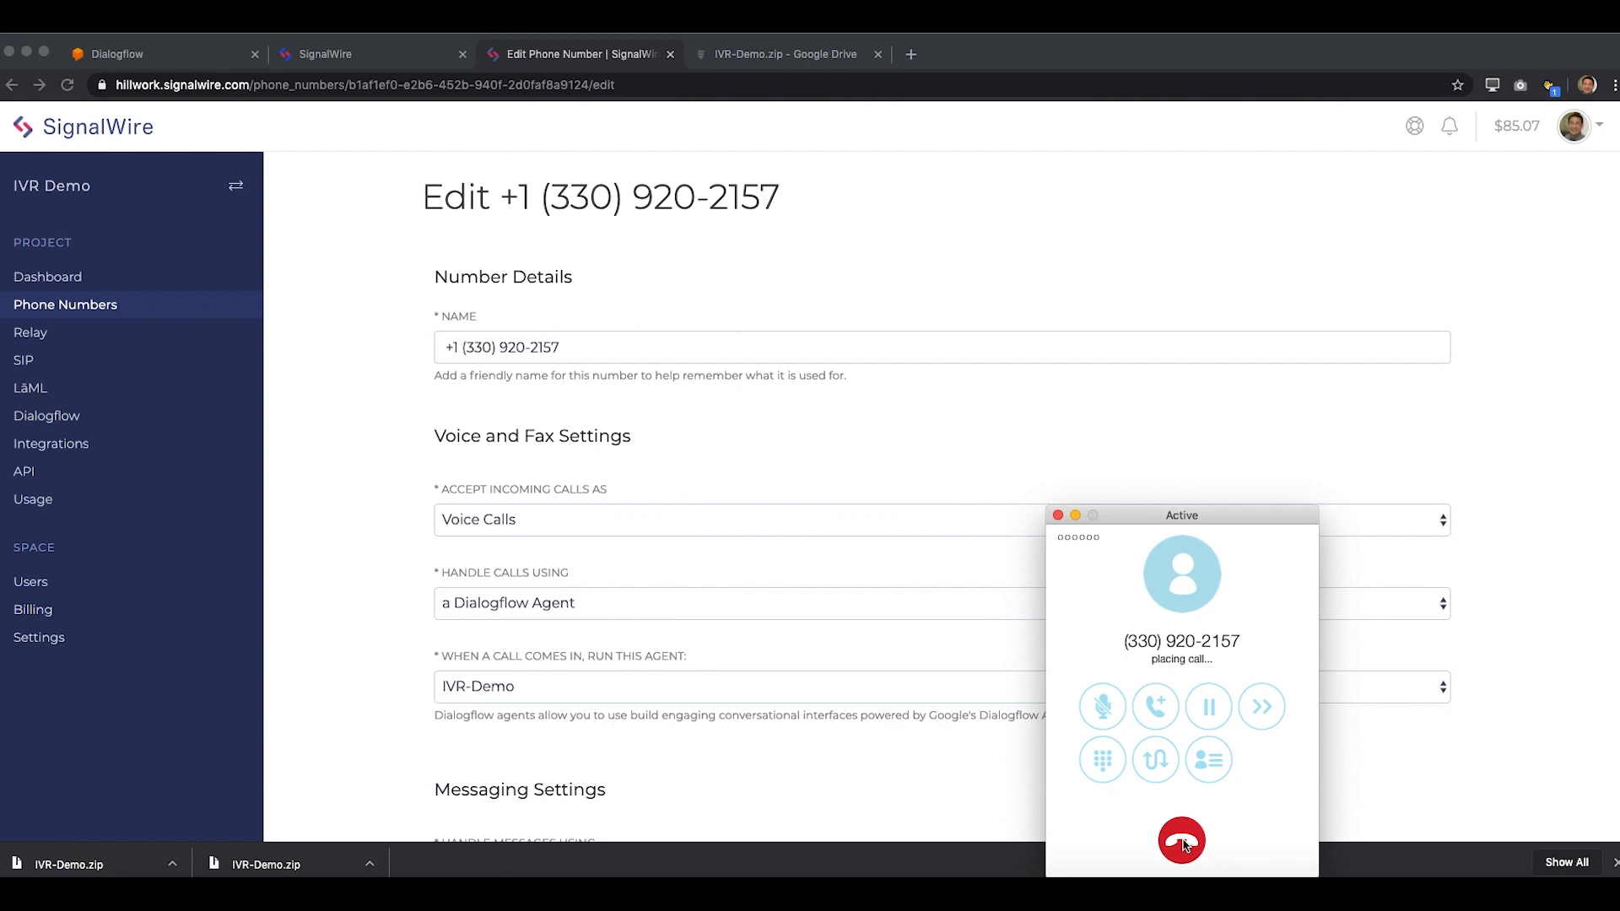